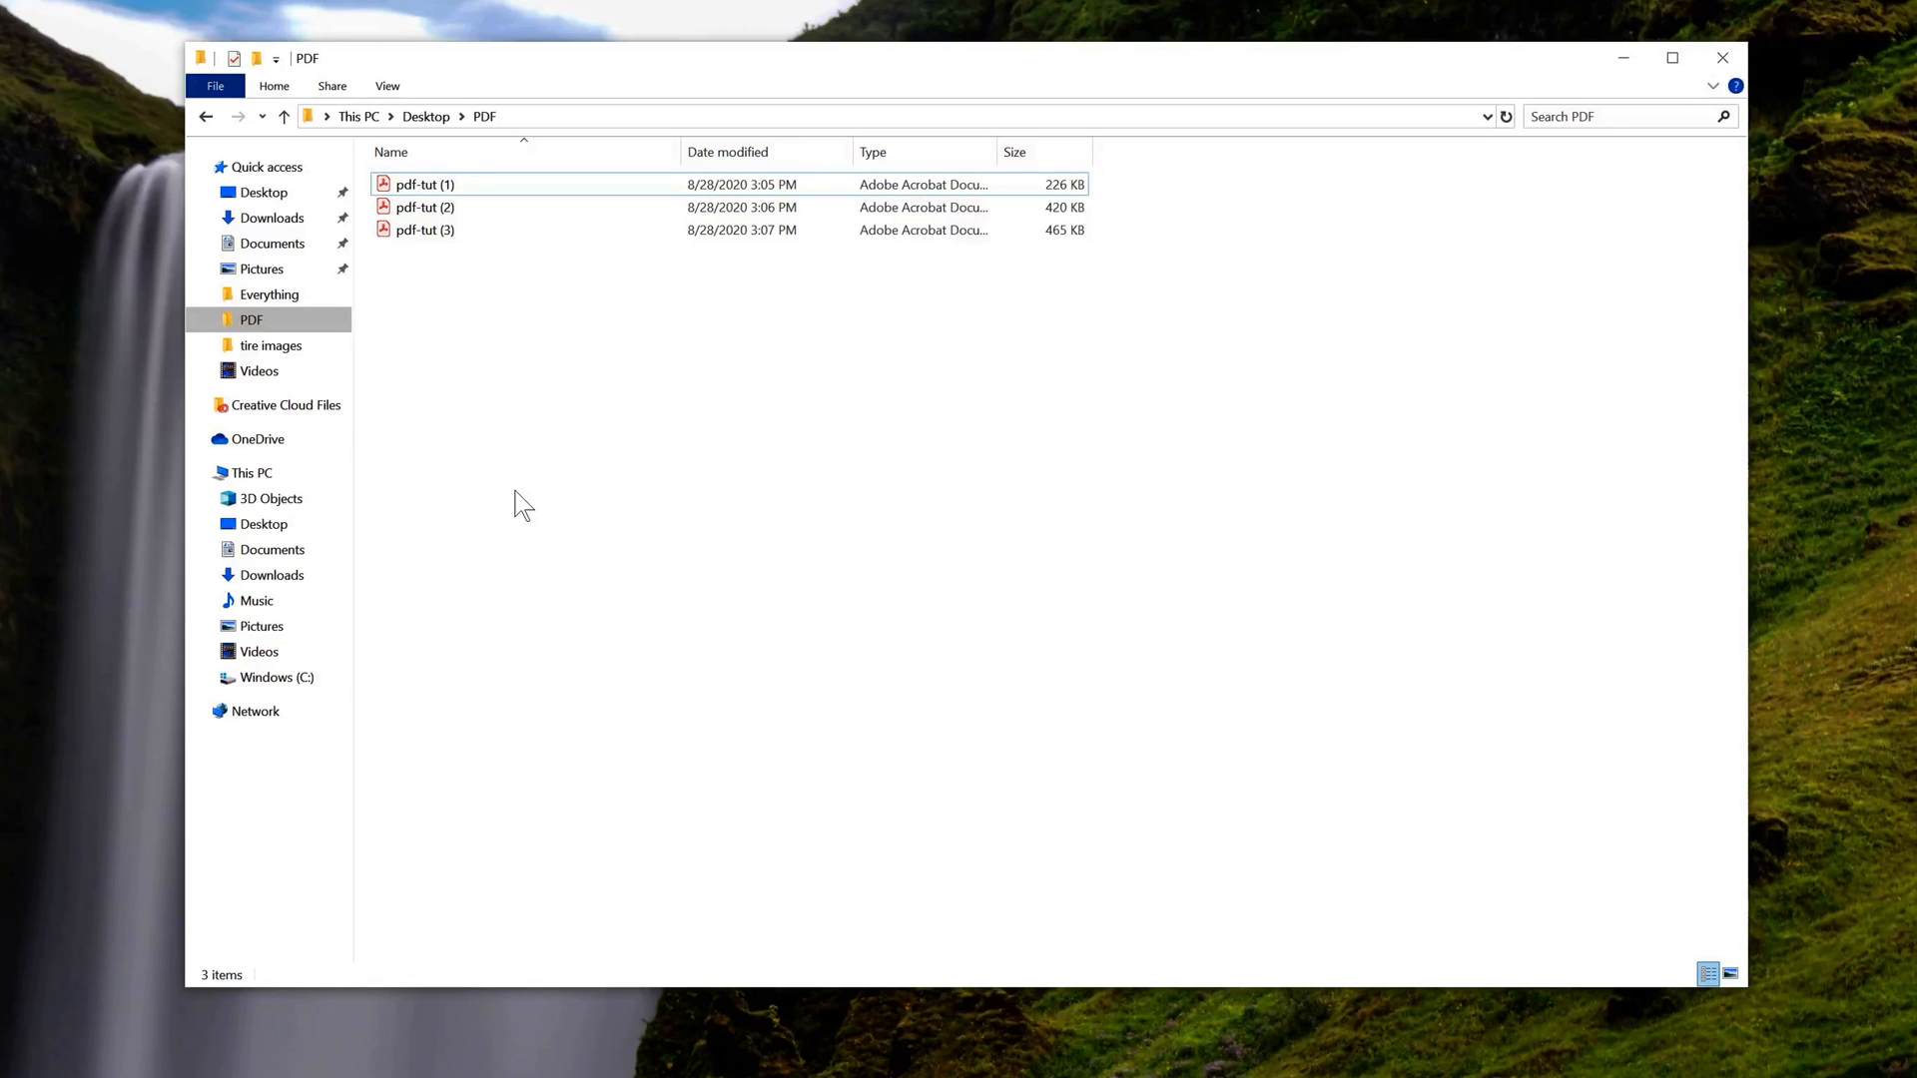
# Select and open pdf-tut (1) to preview the fox document
pyautogui.click(424, 190)
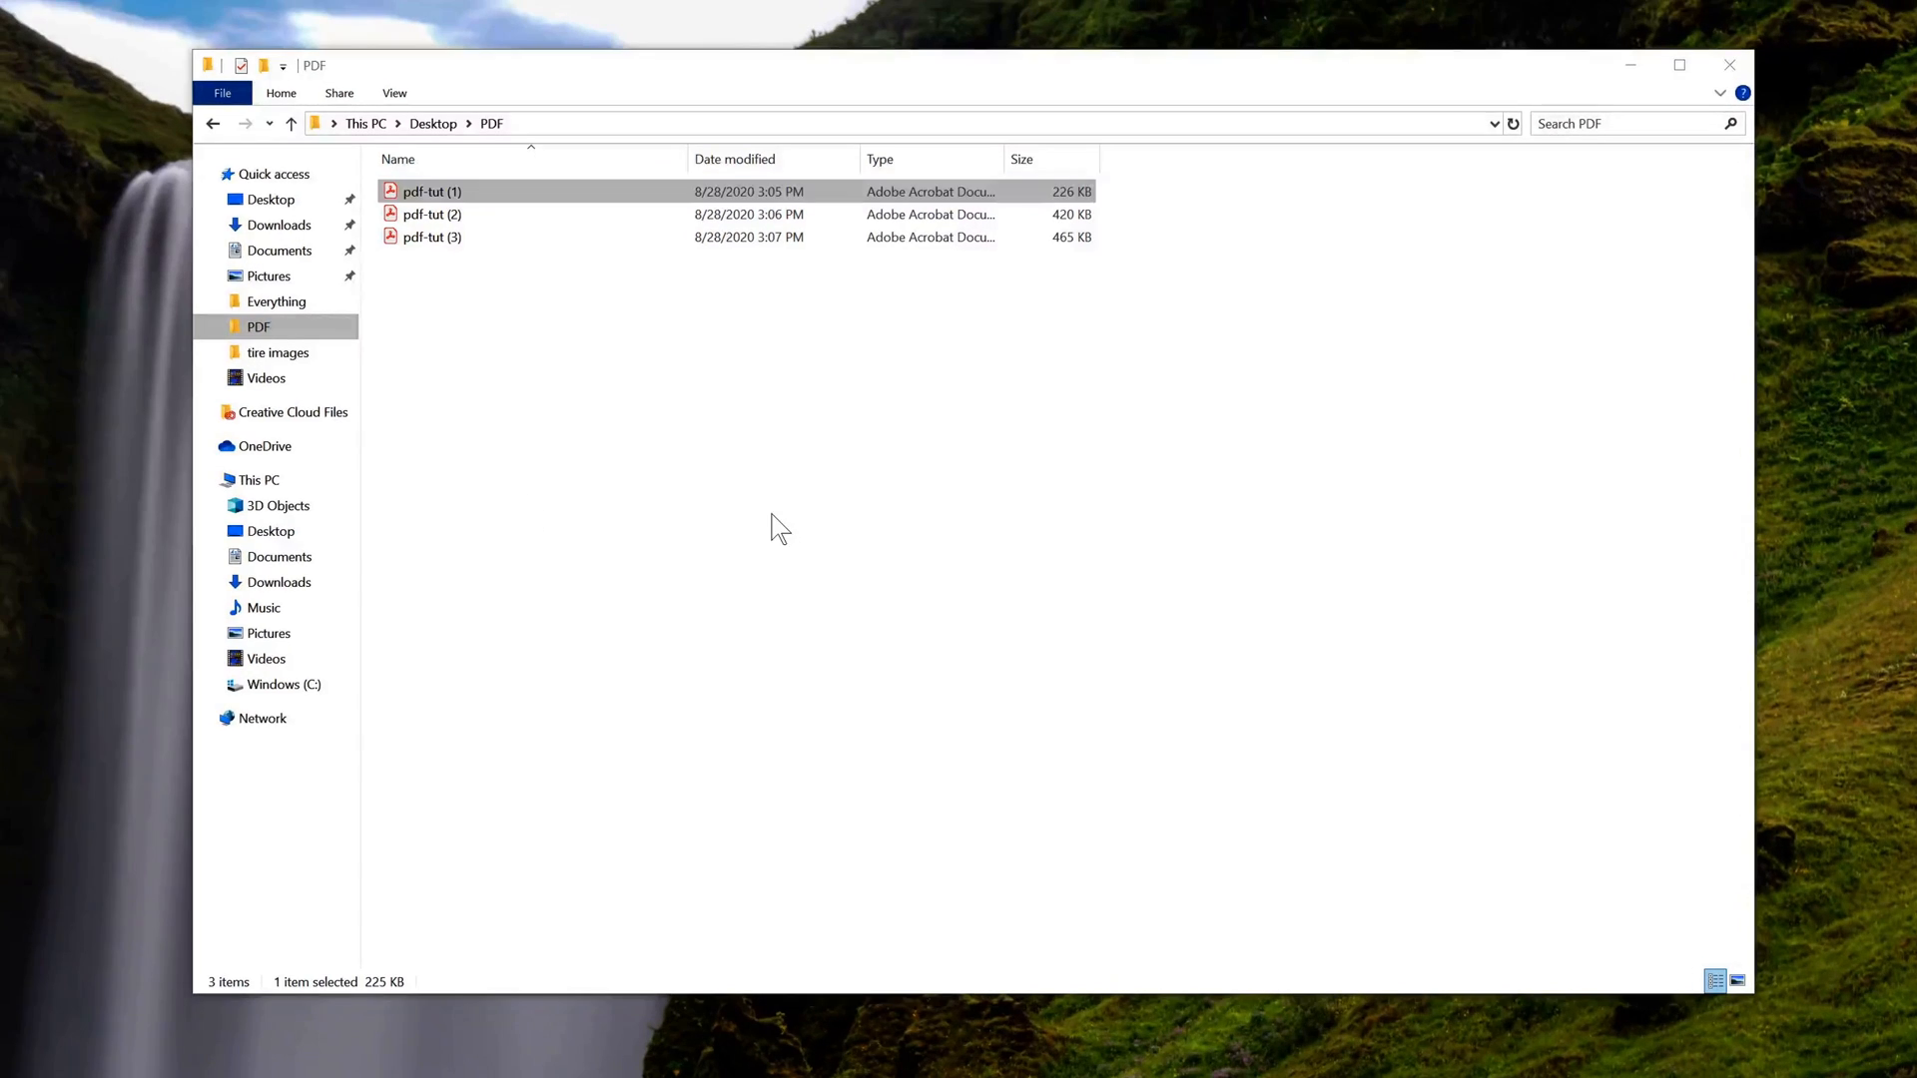
pyautogui.moveTo(626, 539)
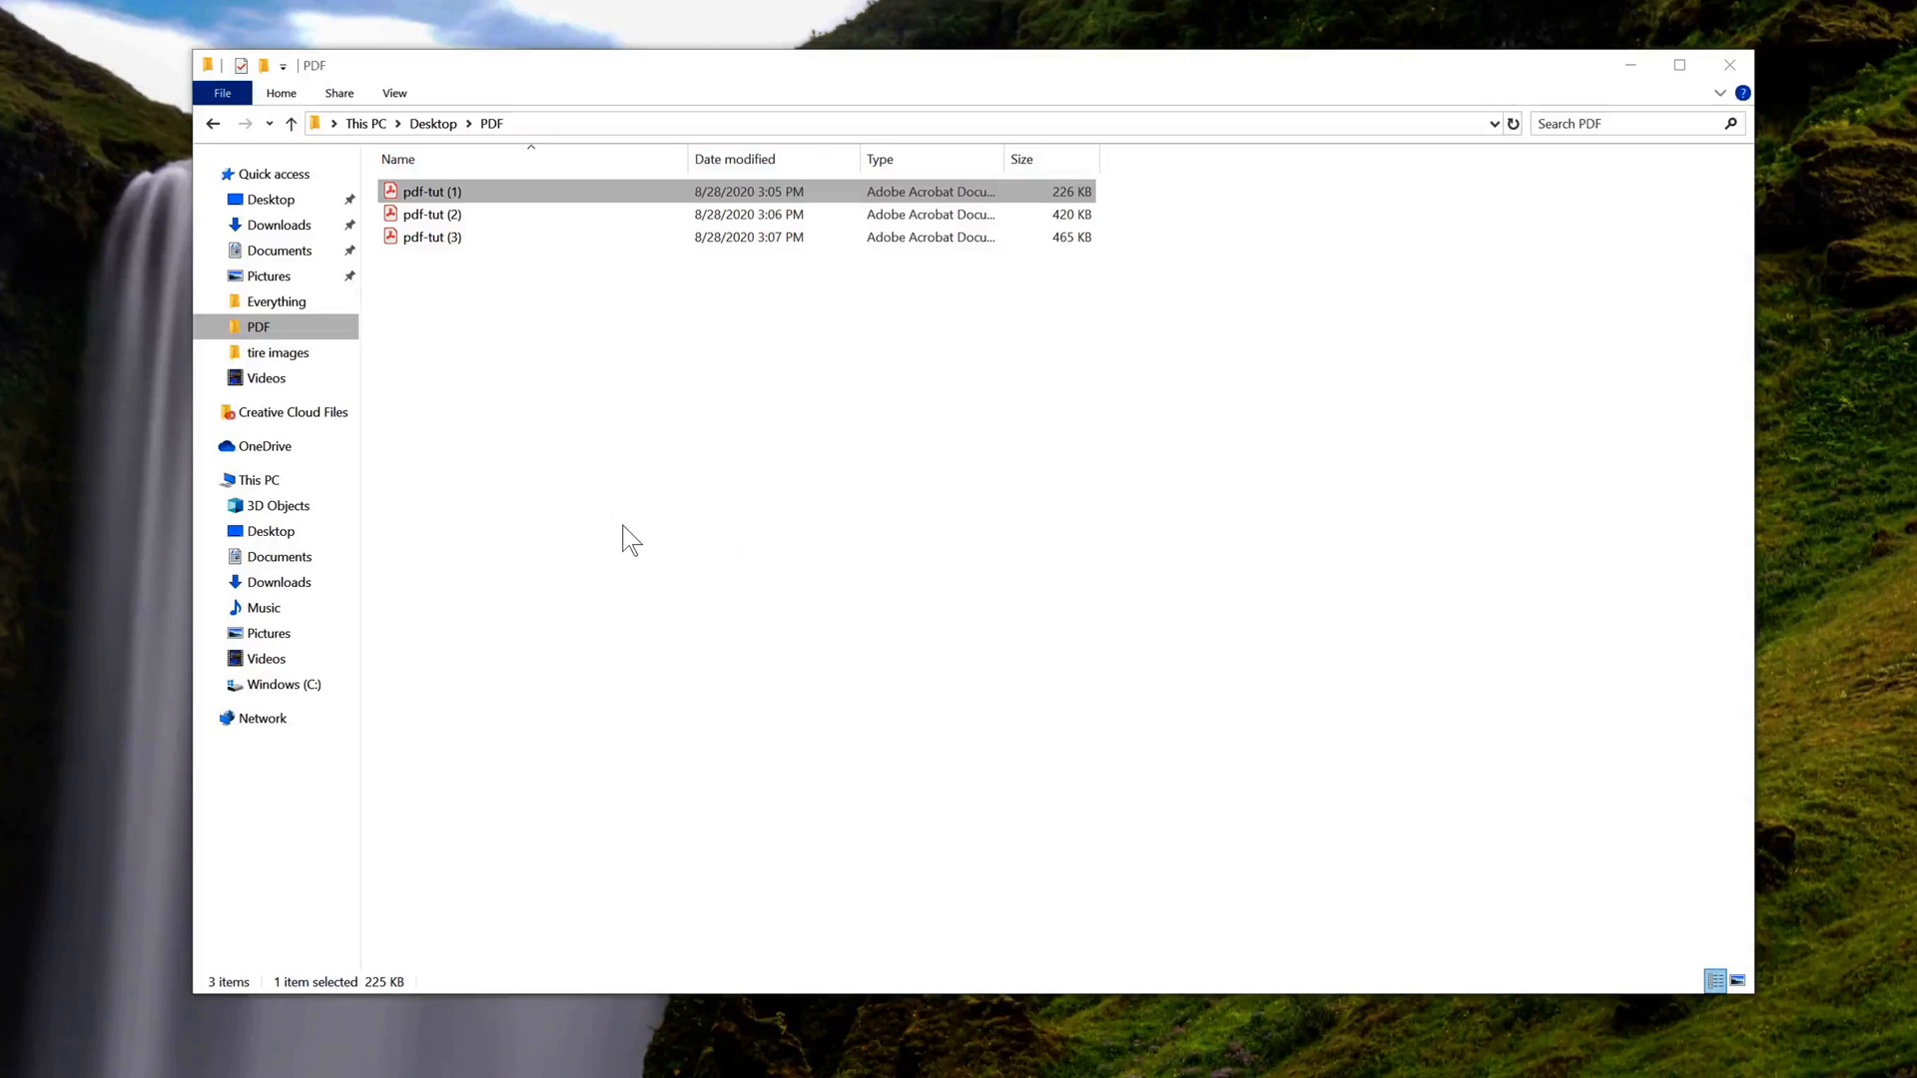
pyautogui.click(431, 236)
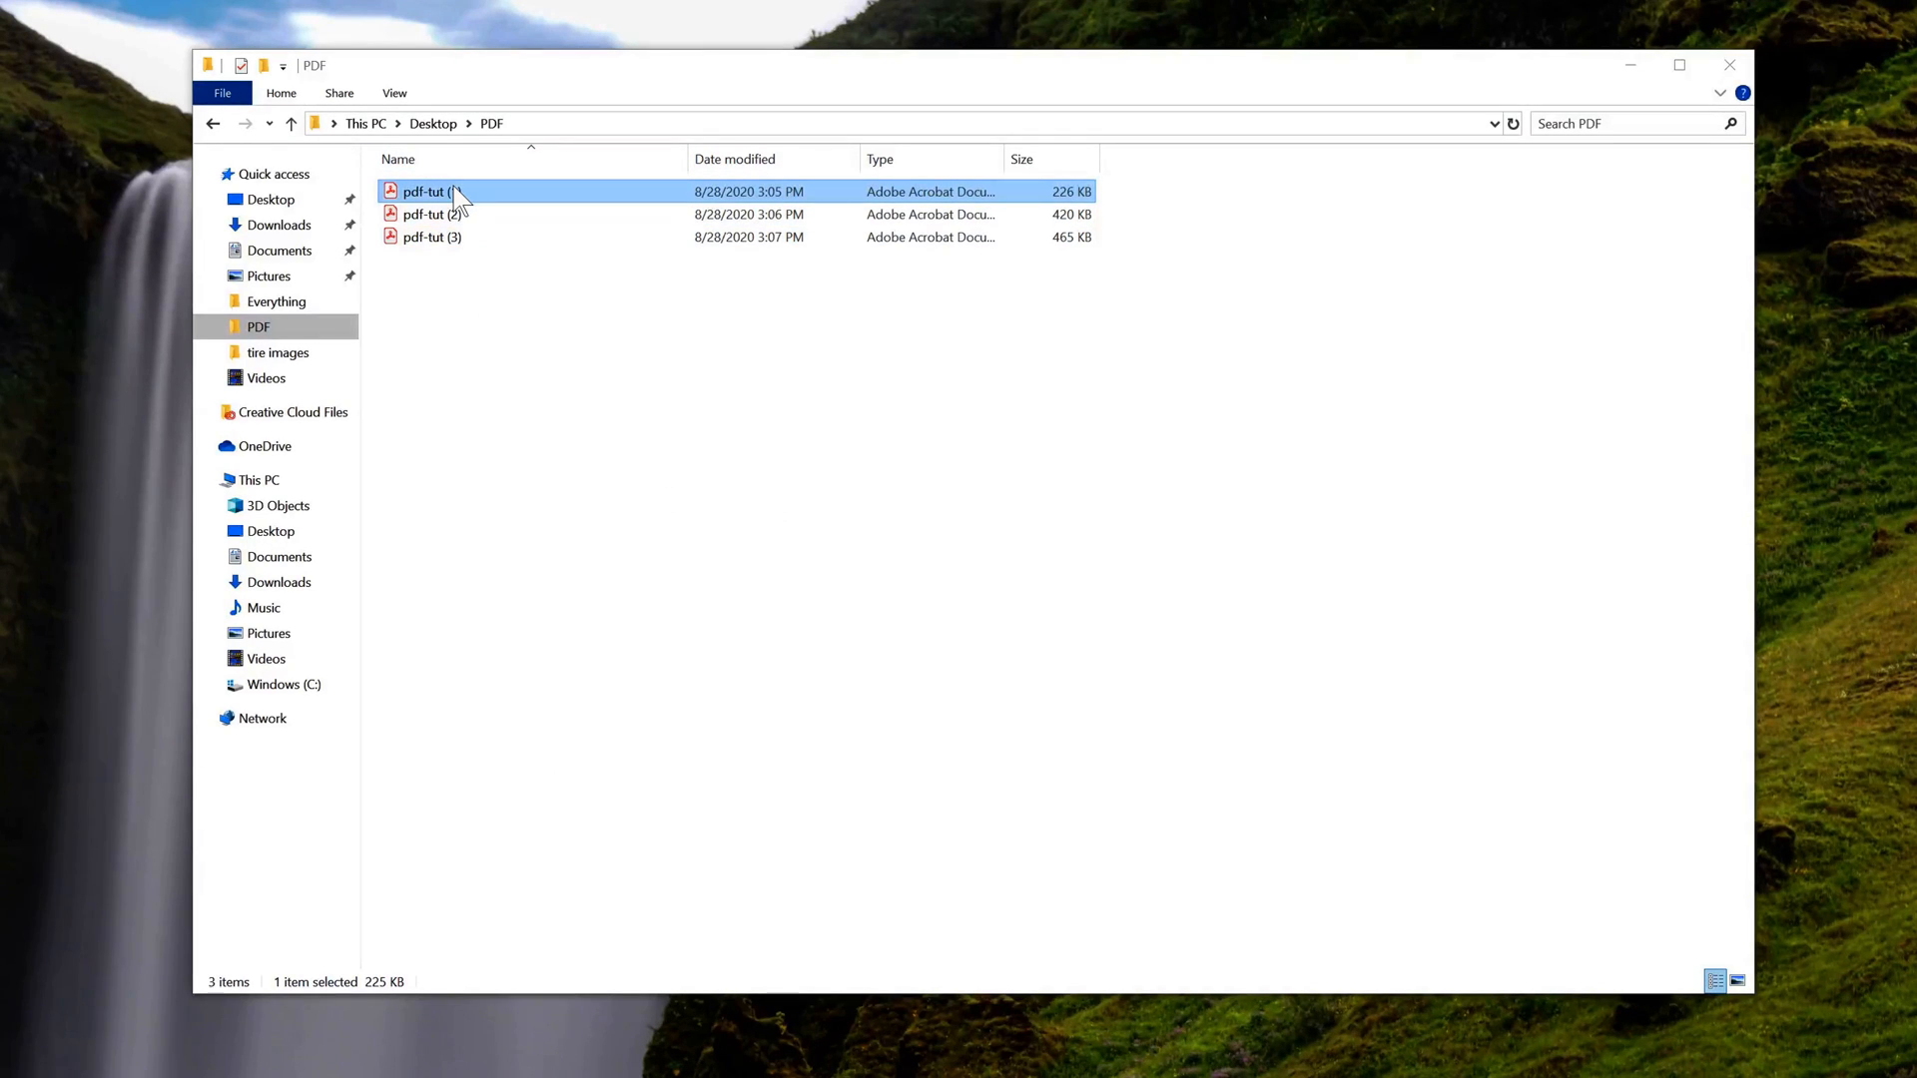
pyautogui.doubleClick(421, 190)
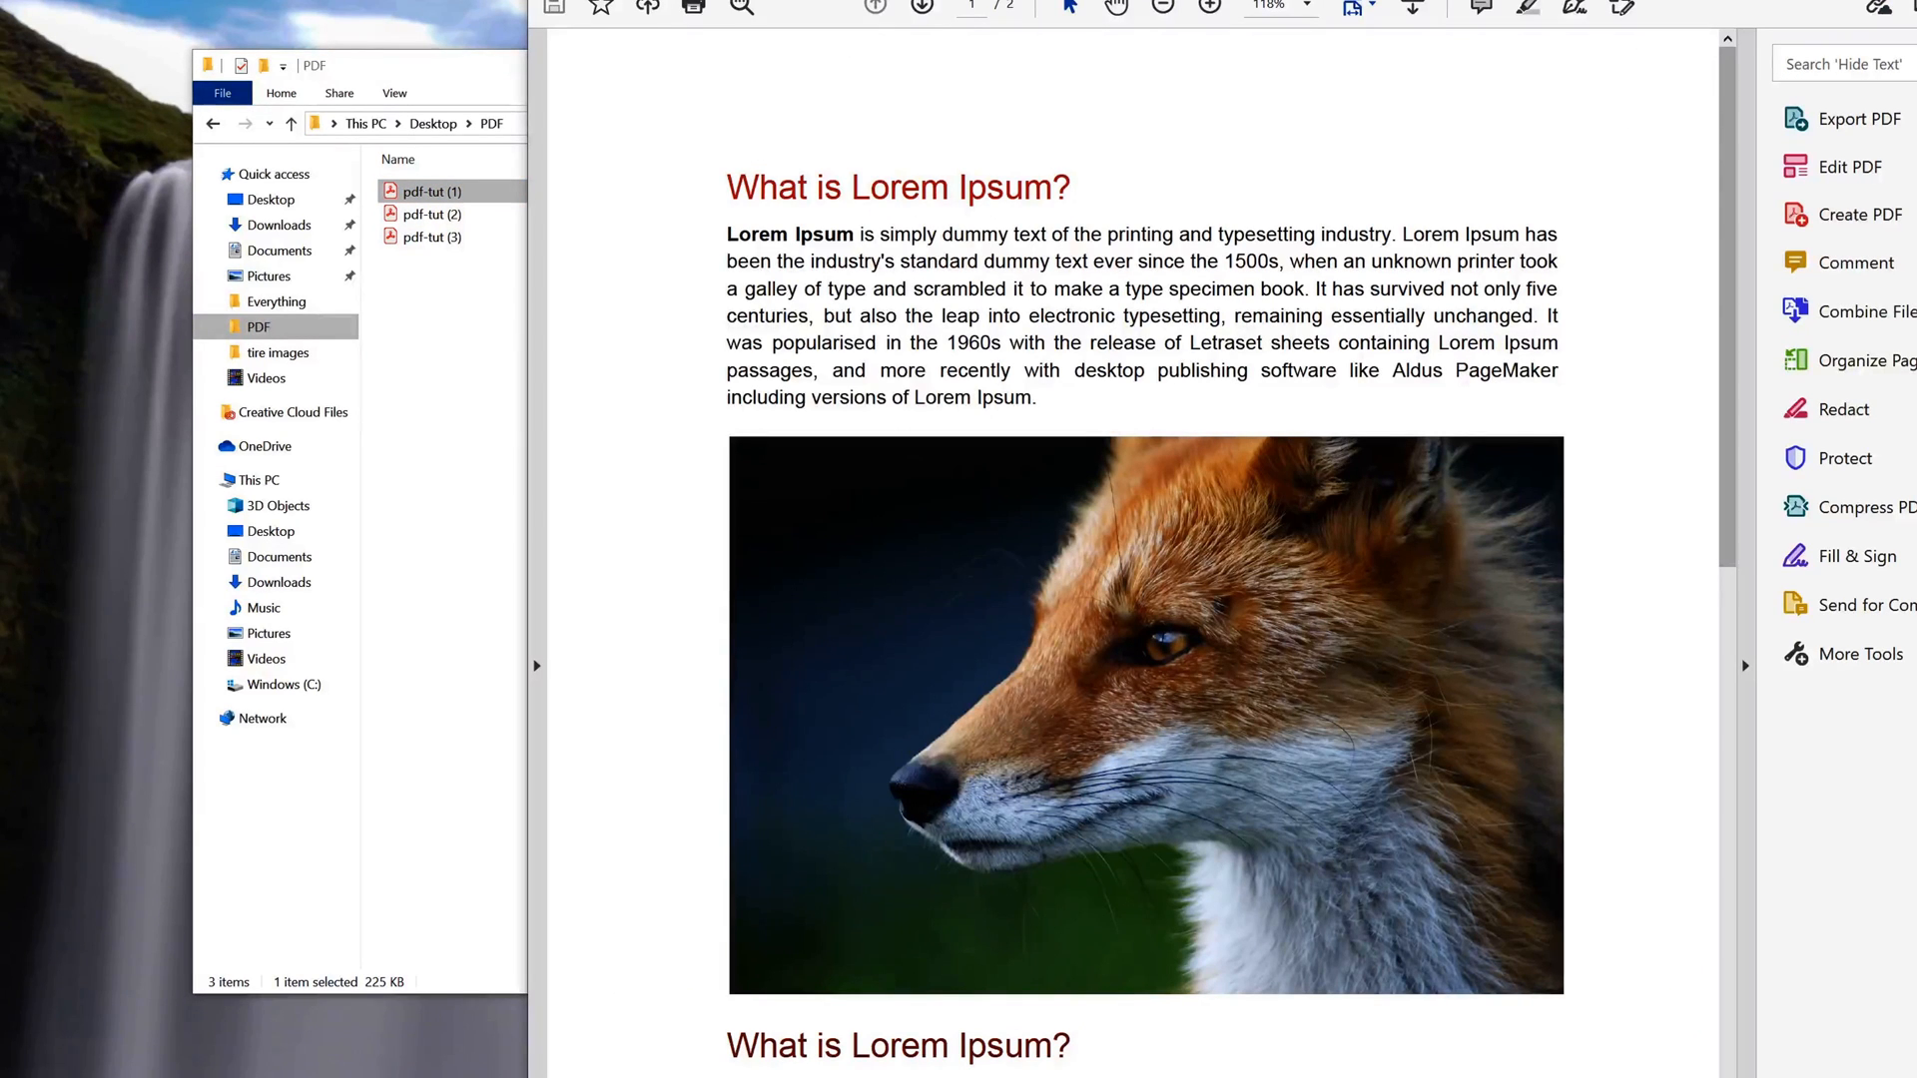
# Preview pdf-tut (2), then scroll Smallpdf's tools down to Merge PDF
pyautogui.click(429, 214)
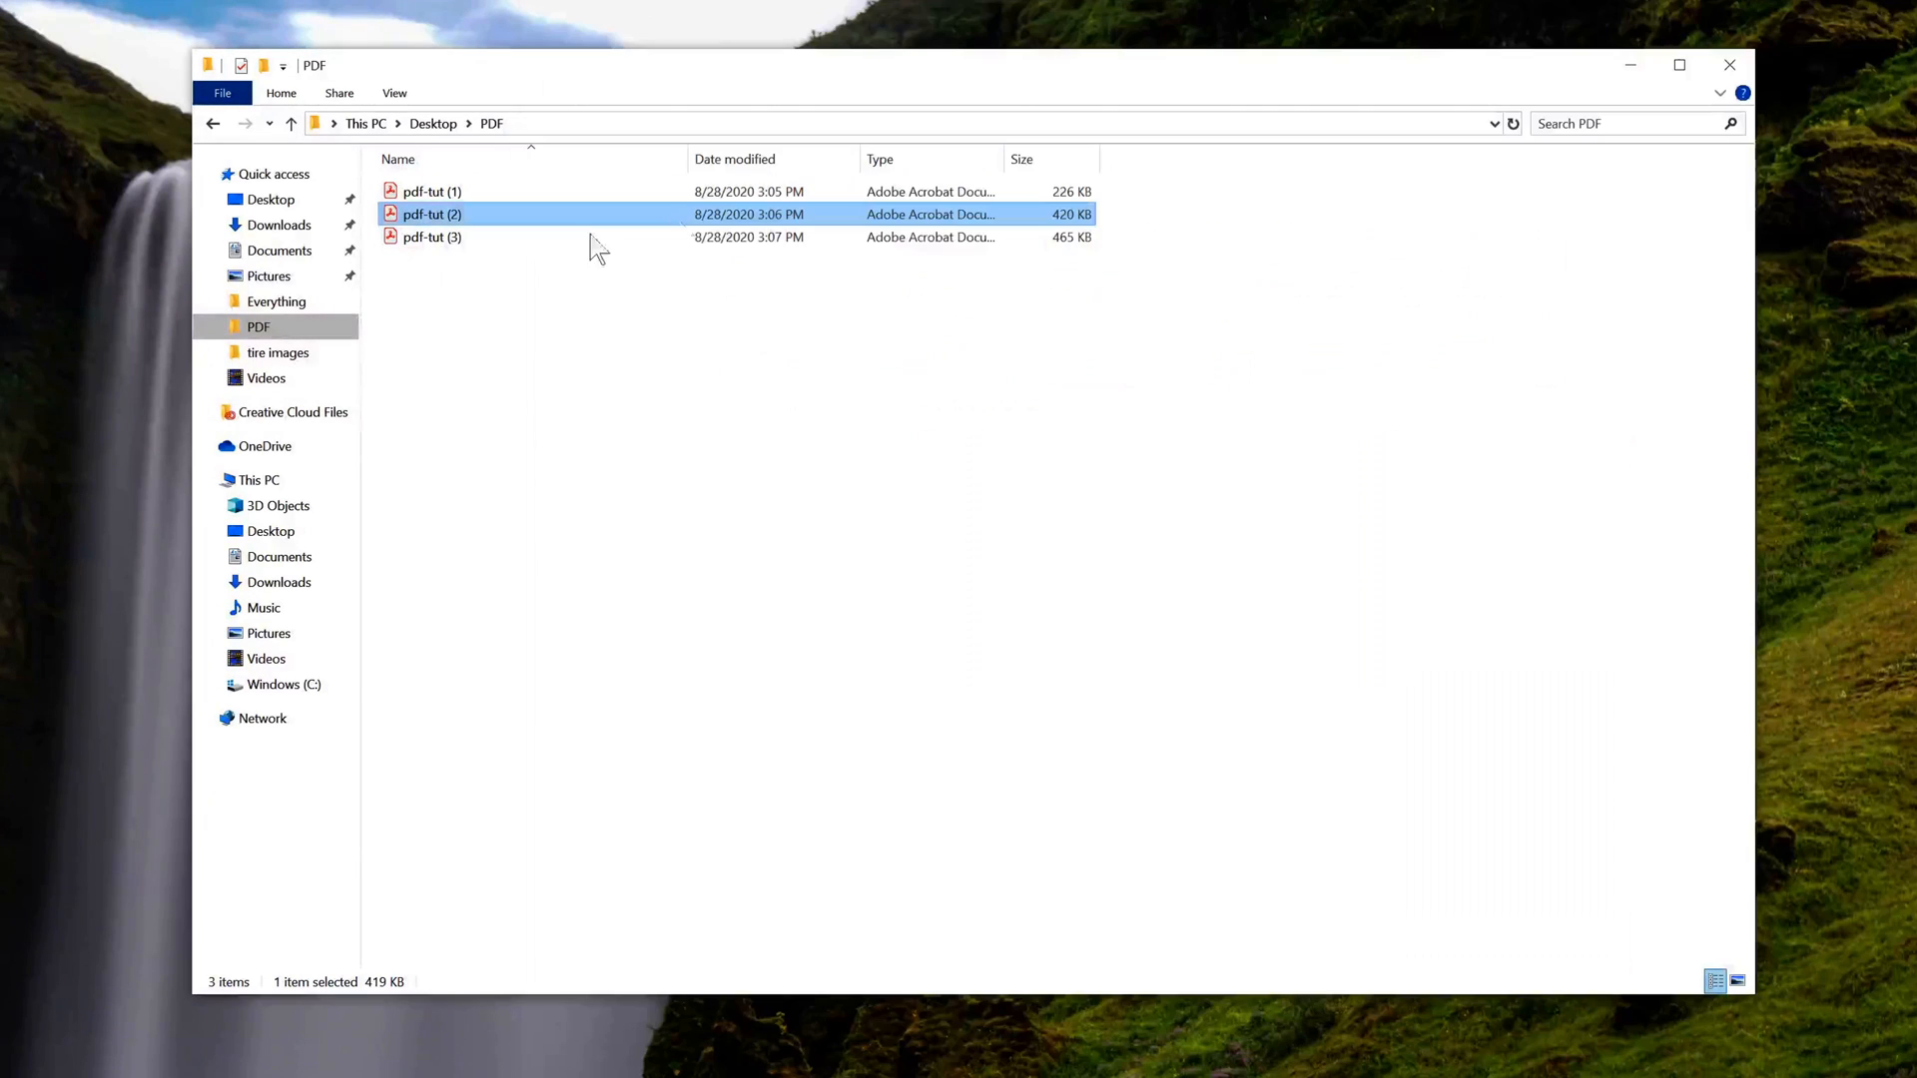
pyautogui.doubleClick(432, 235)
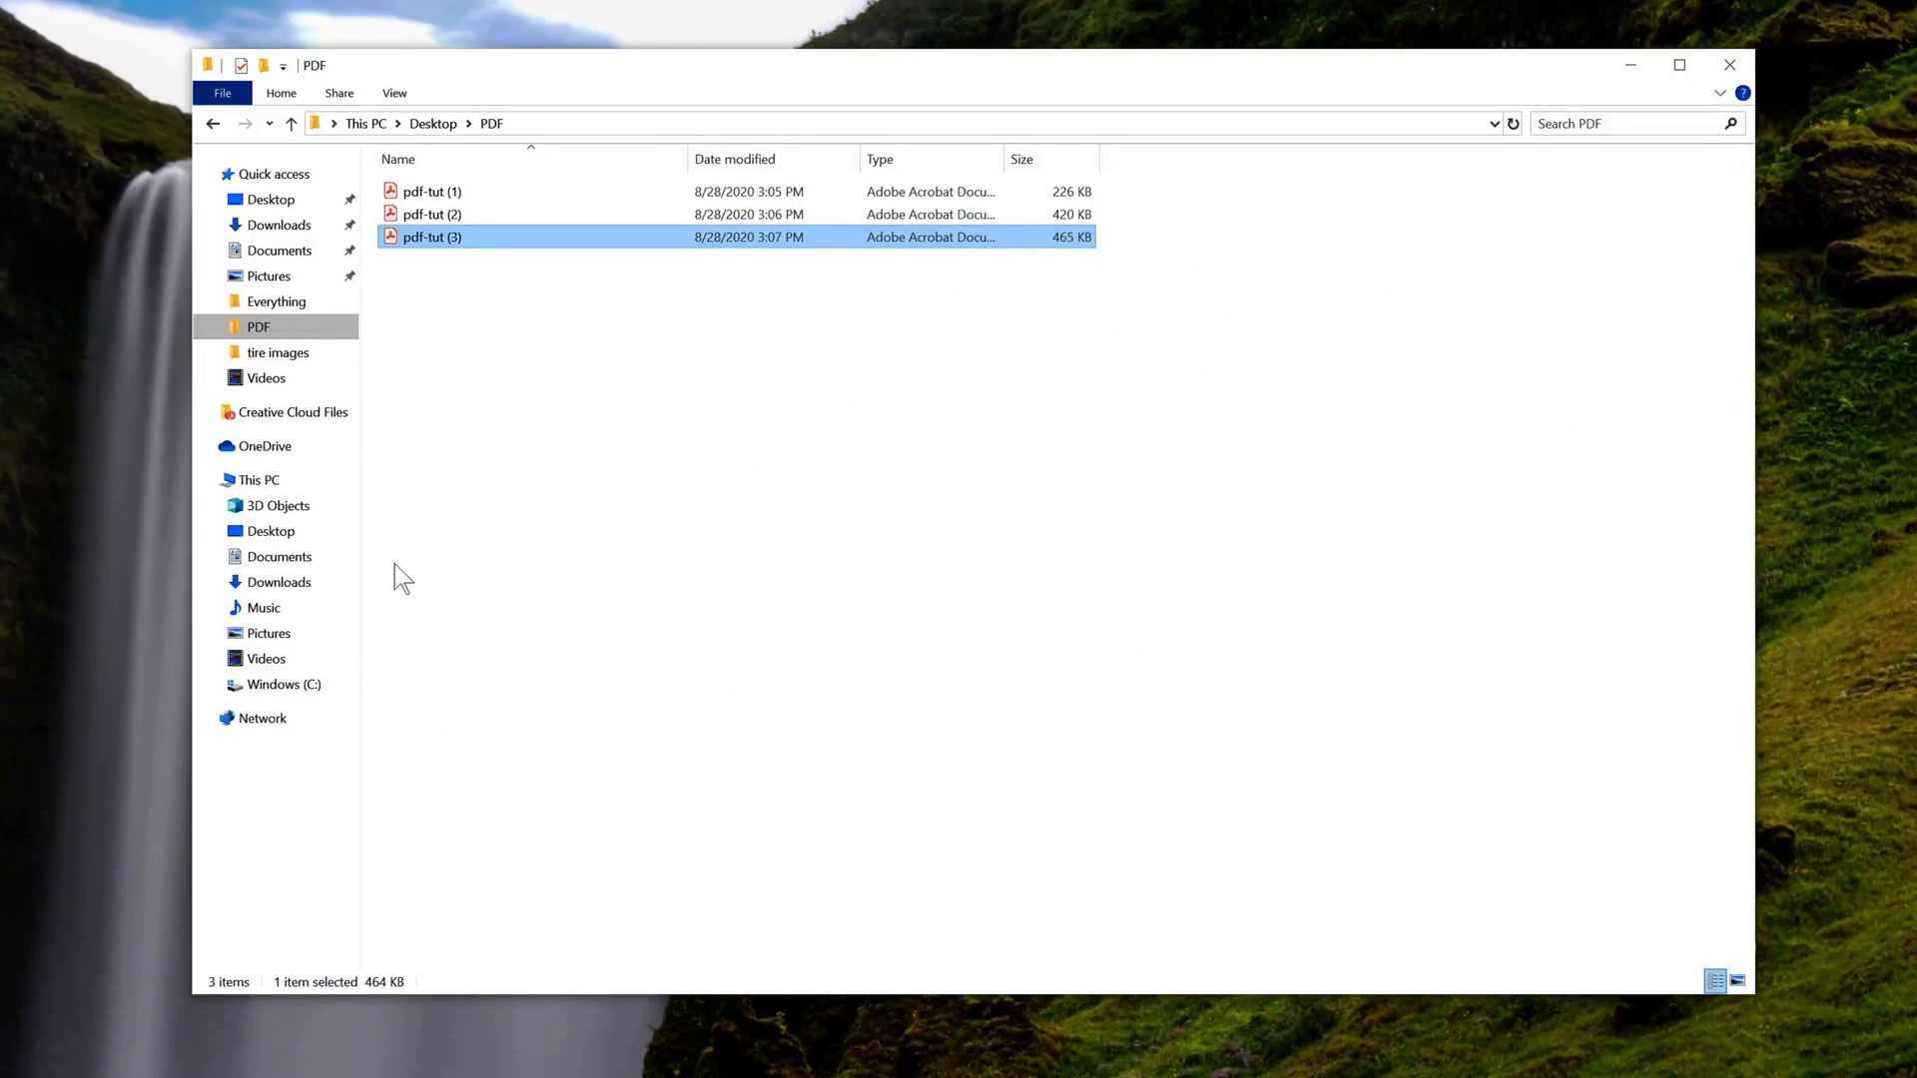
pyautogui.moveTo(396, 578)
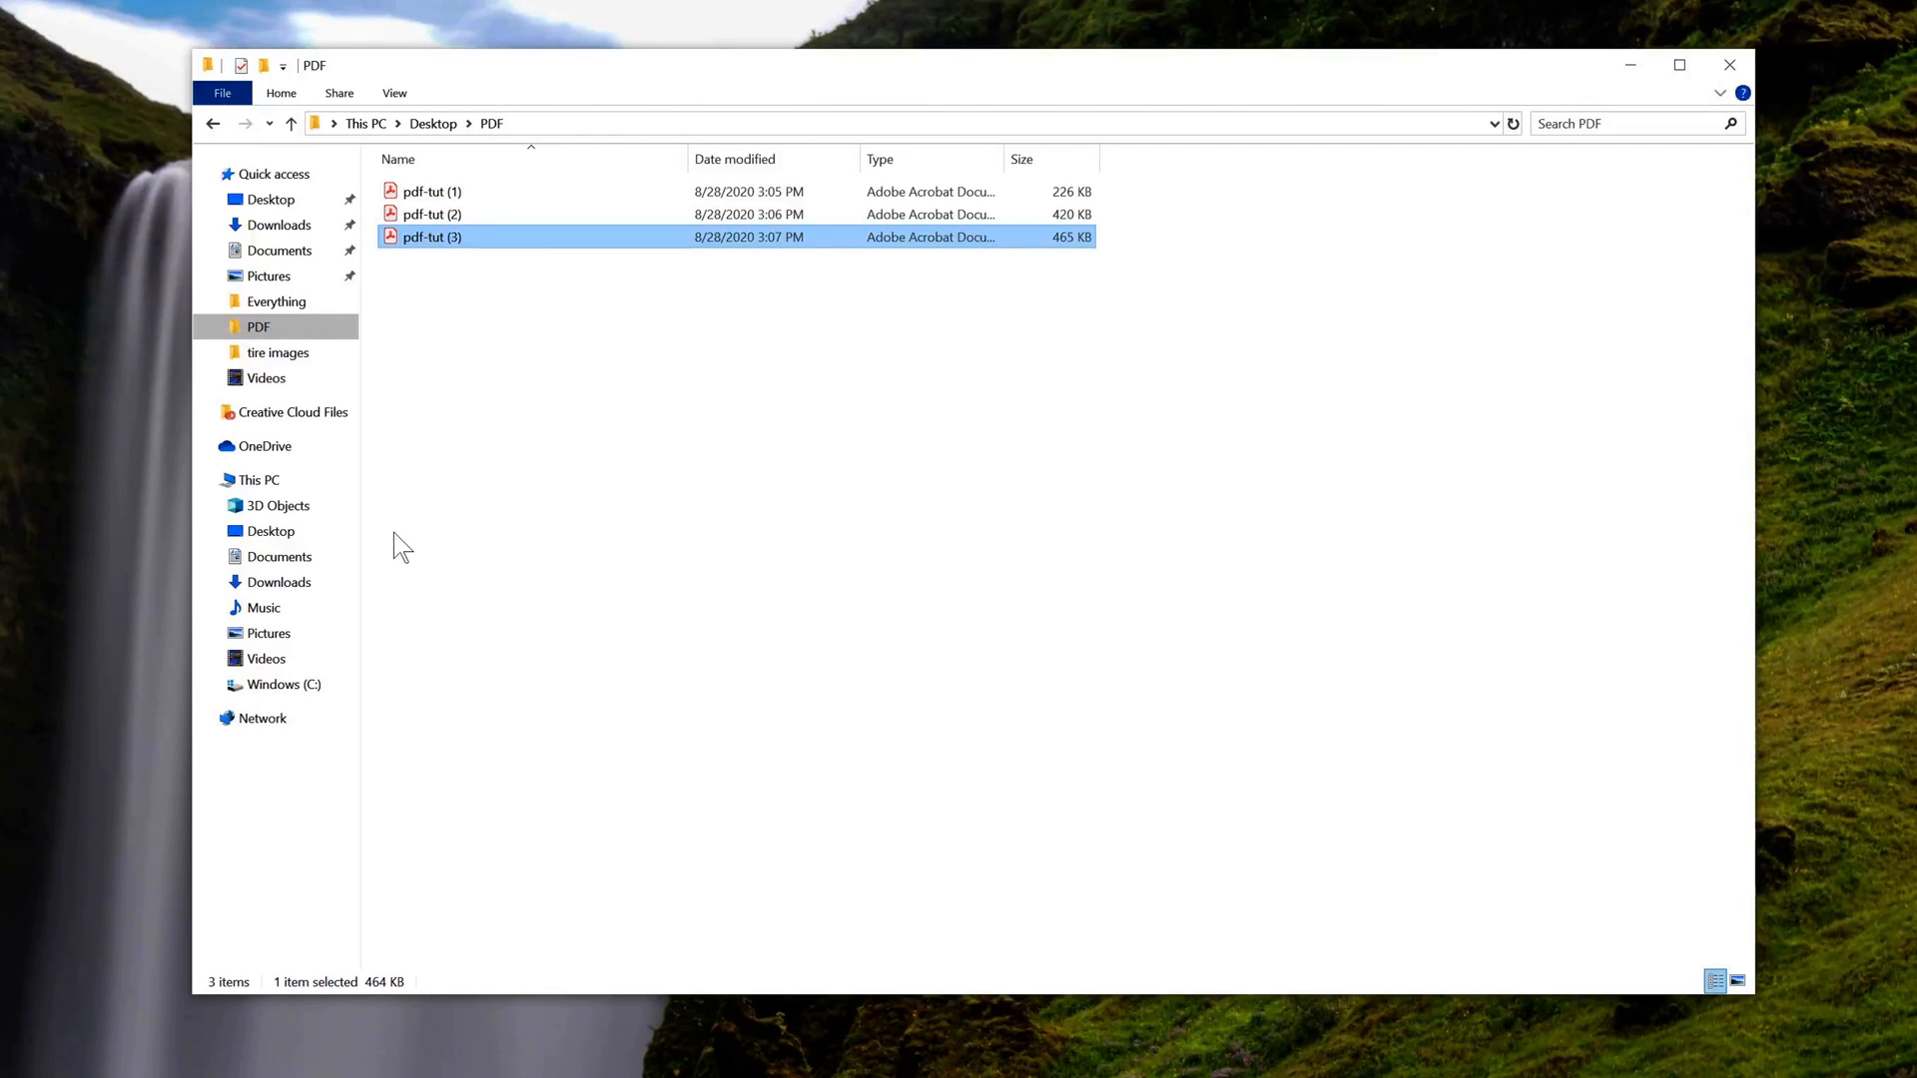
pyautogui.moveTo(375, 548)
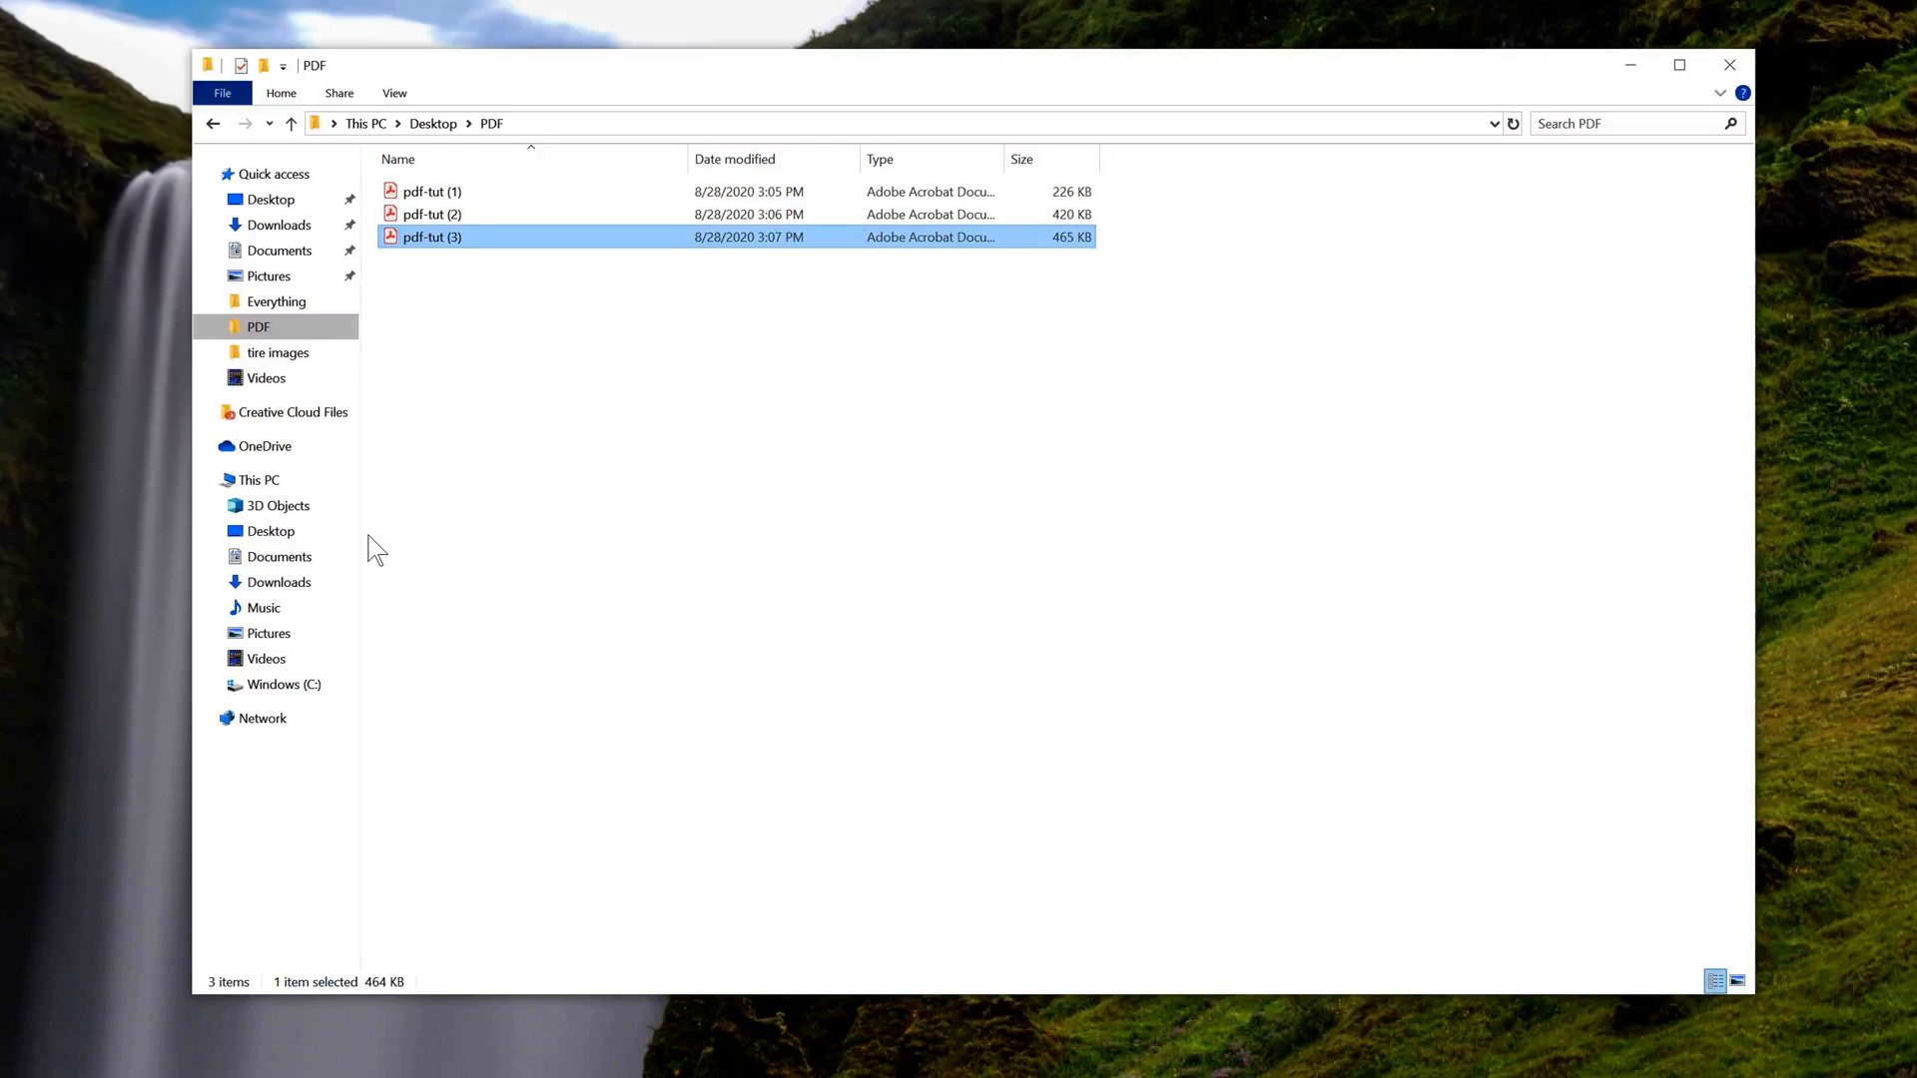
pyautogui.click(278, 556)
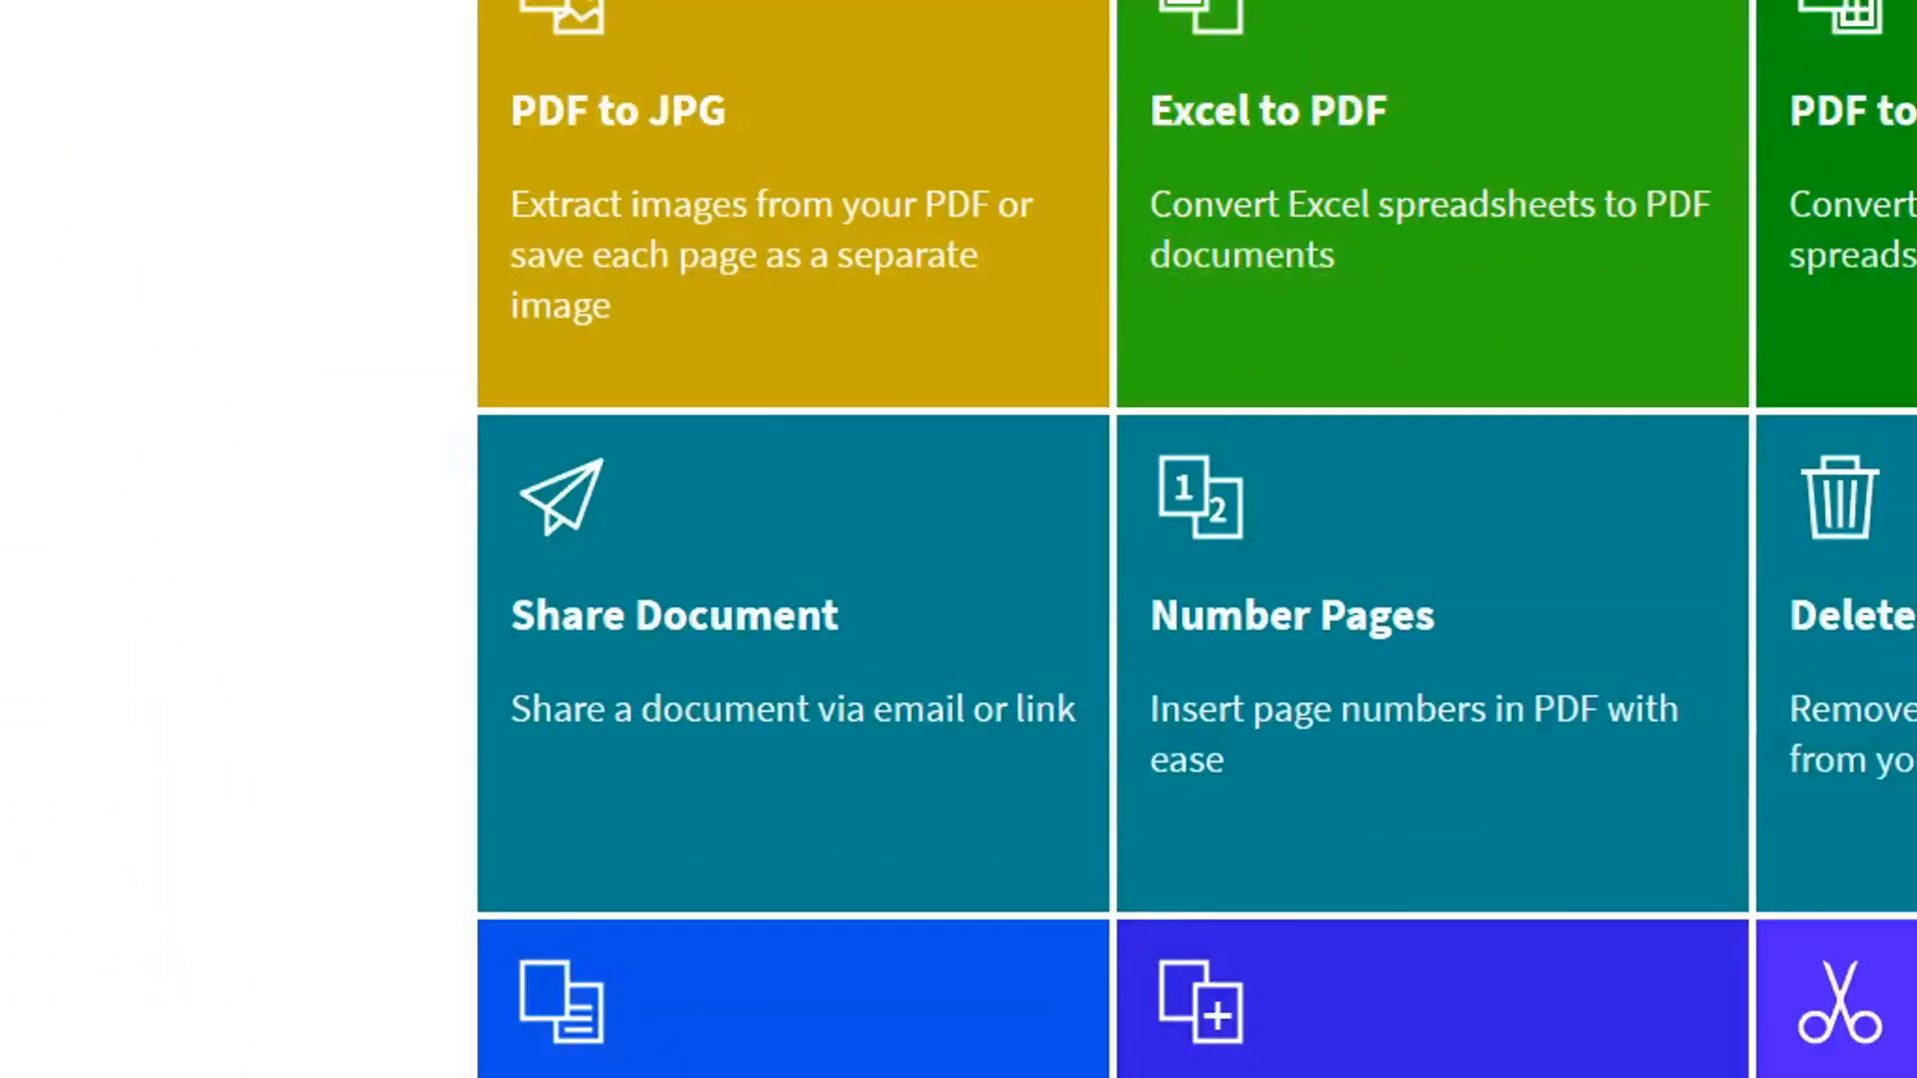
pyautogui.scroll(-3)
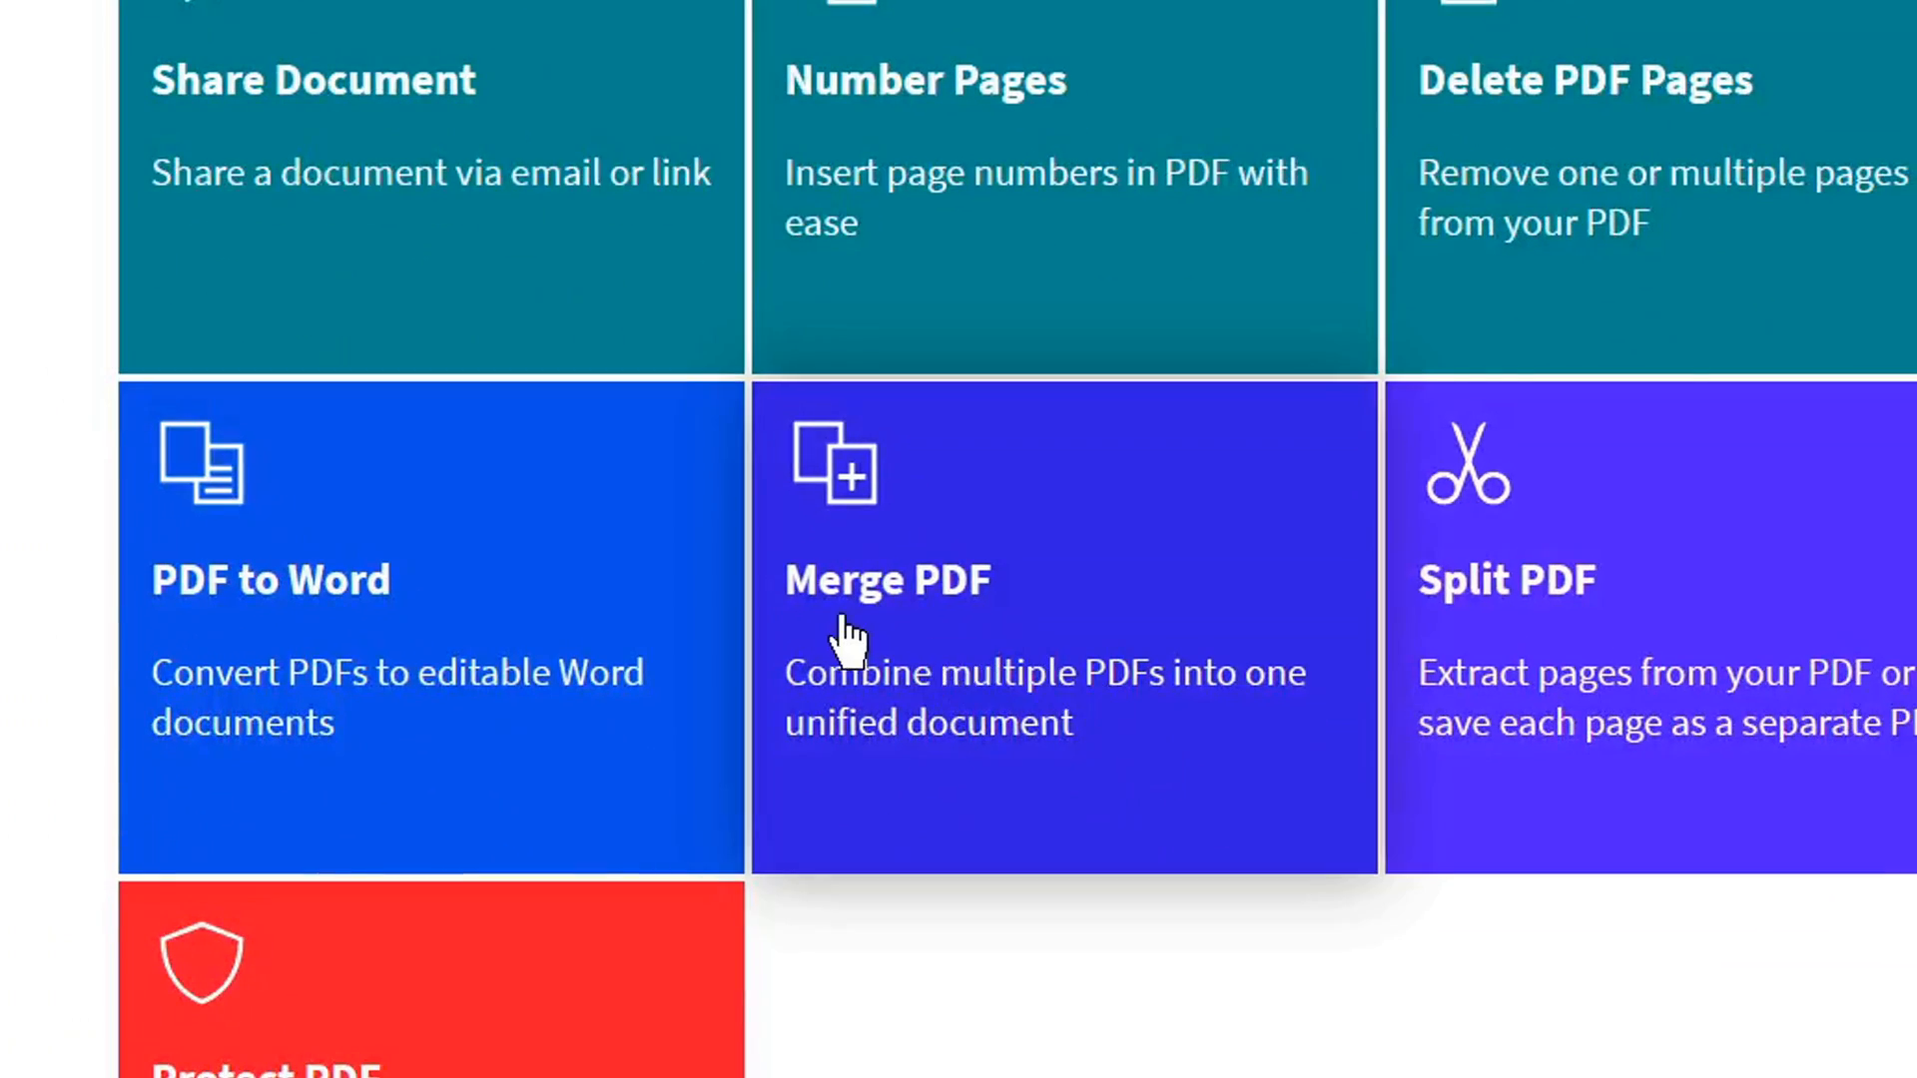
pyautogui.moveTo(948, 630)
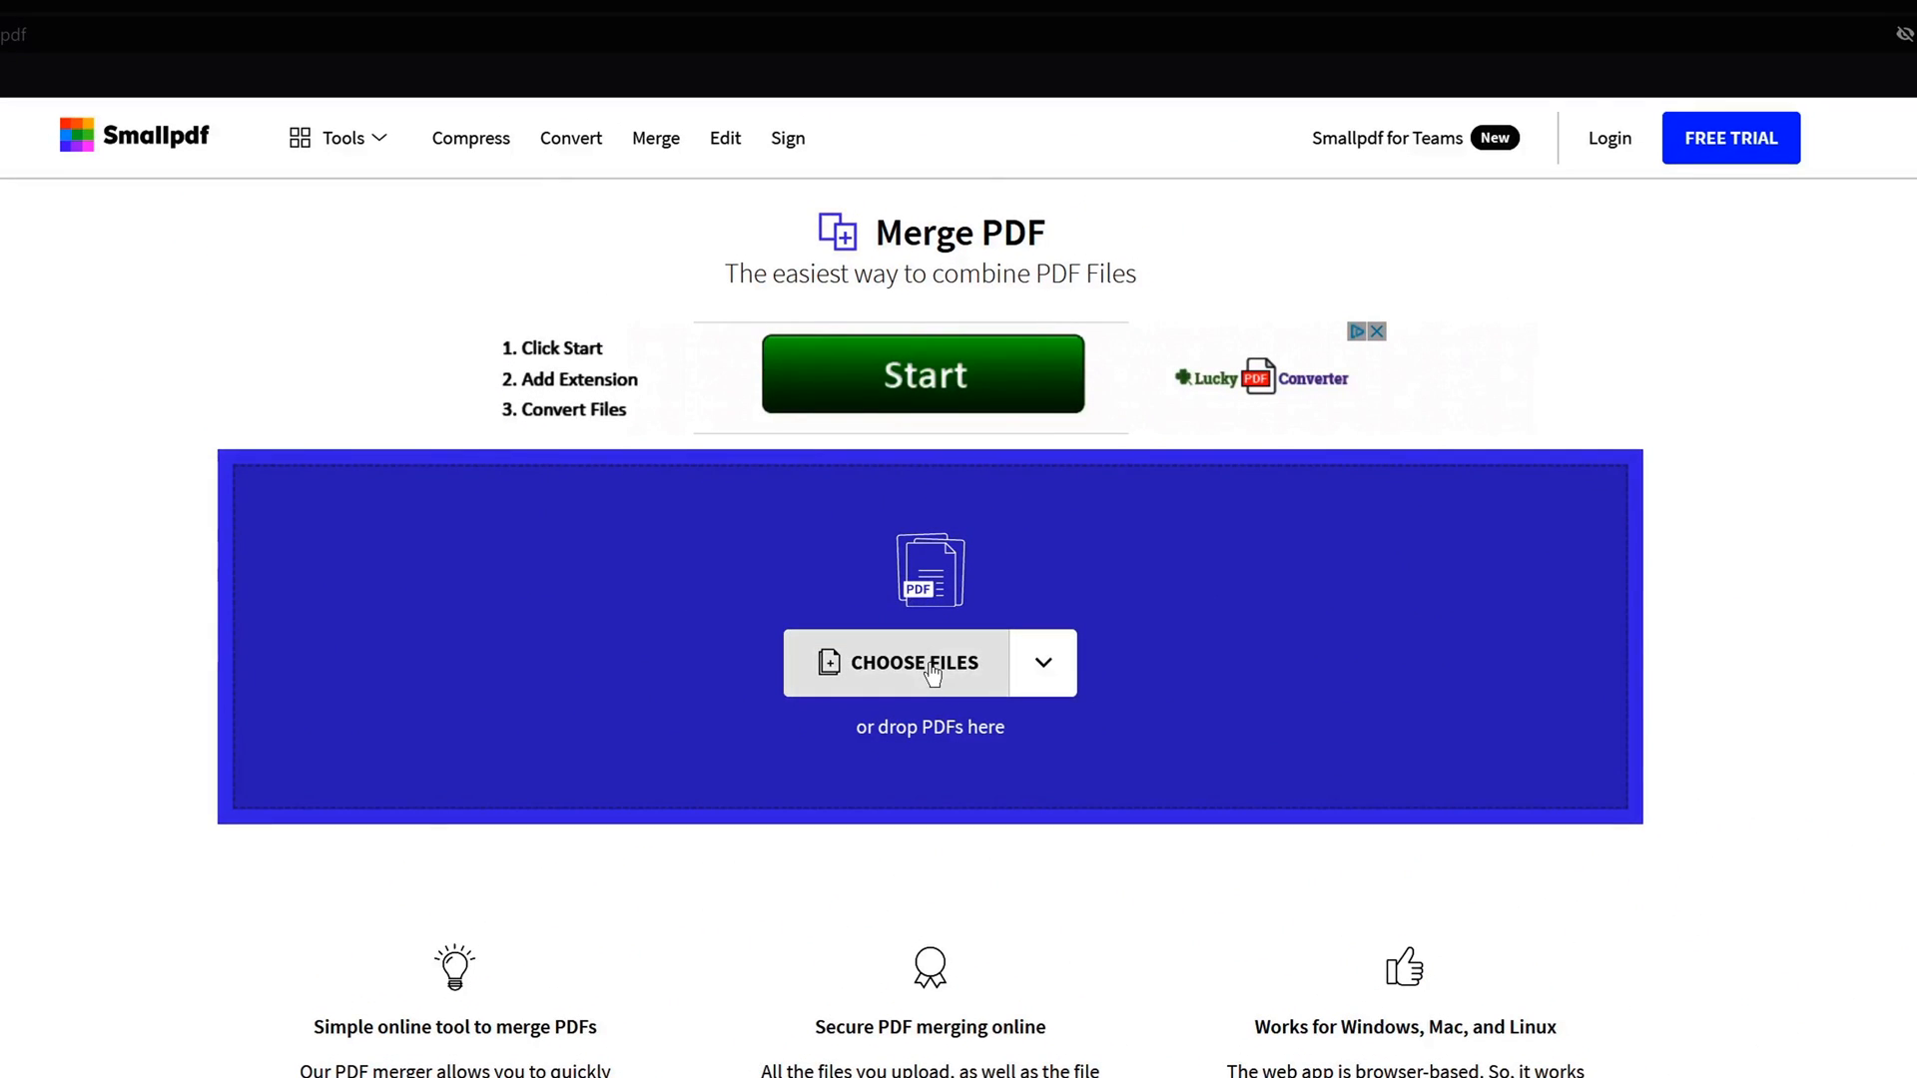
# Upload pdf-tut (1), (2) and (3) from the PDF folder into Merge PDF
pyautogui.click(909, 661)
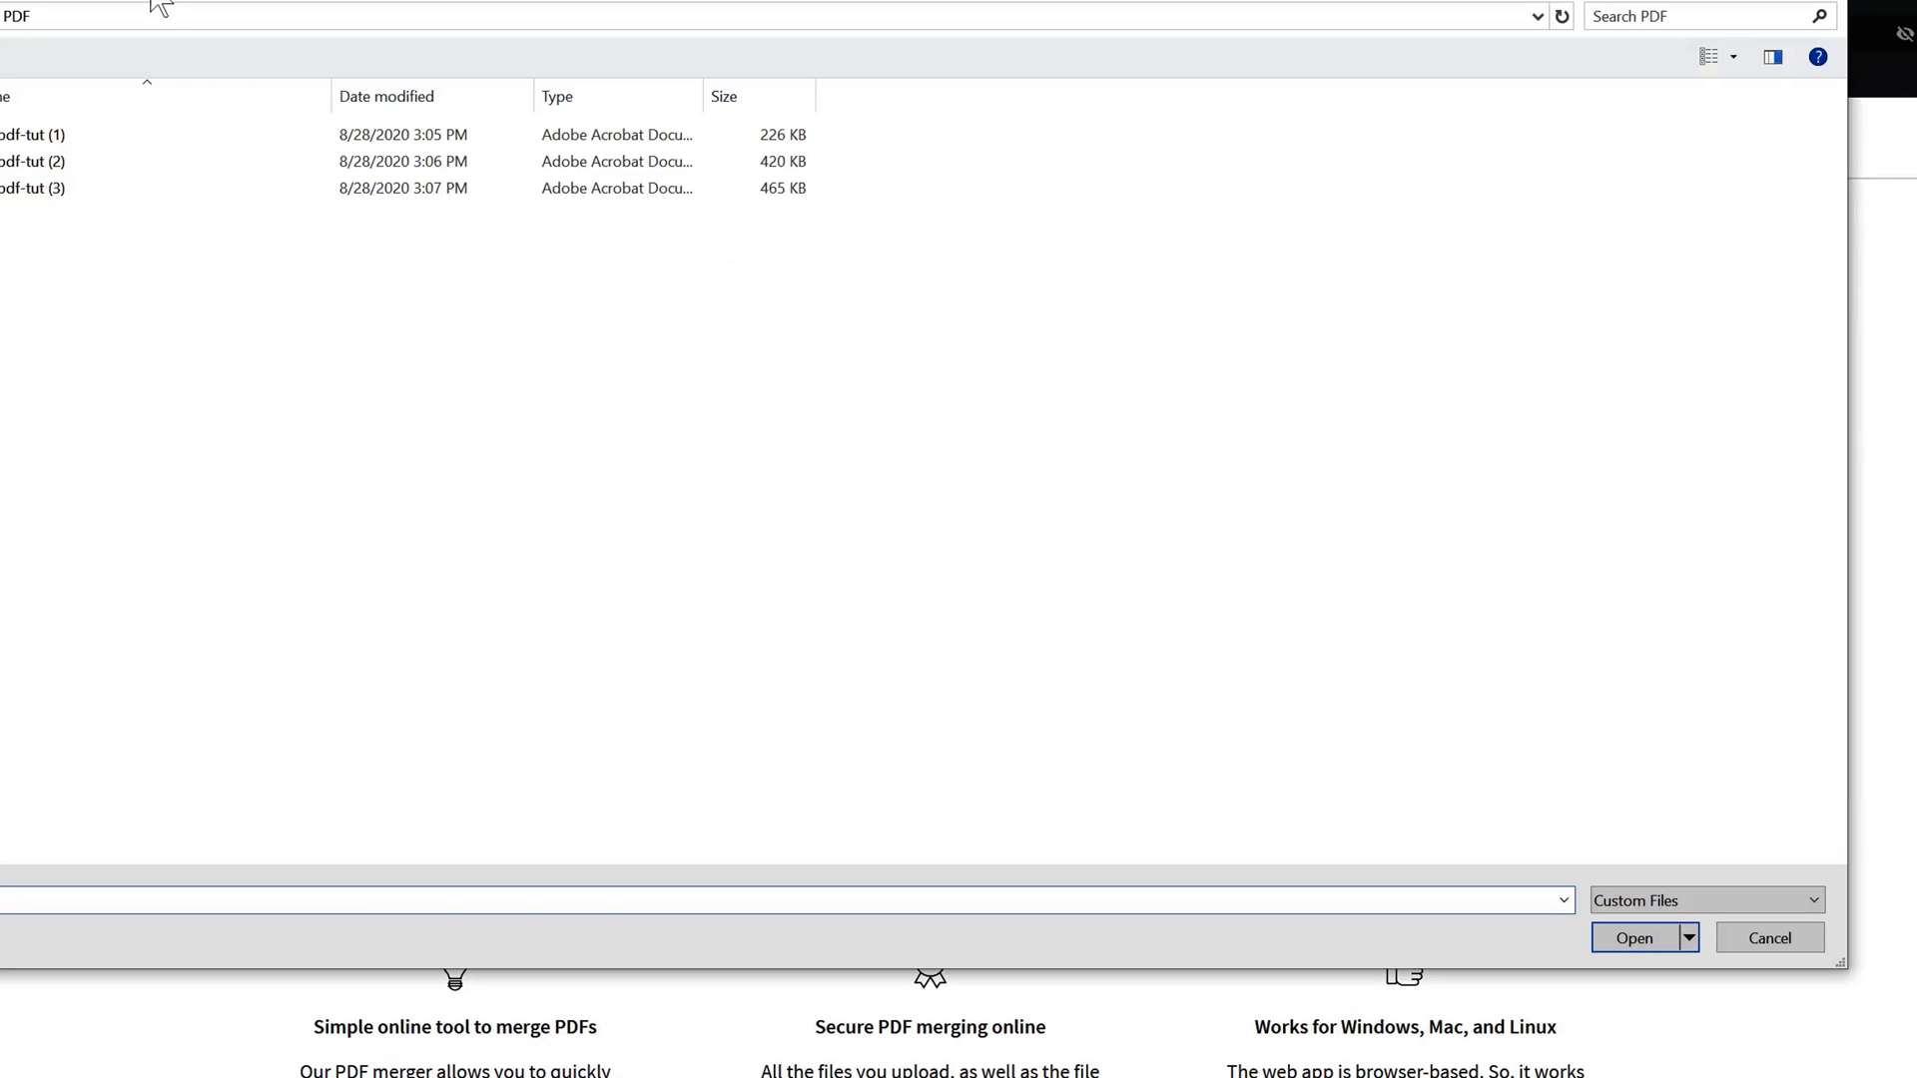
pyautogui.click(125, 518)
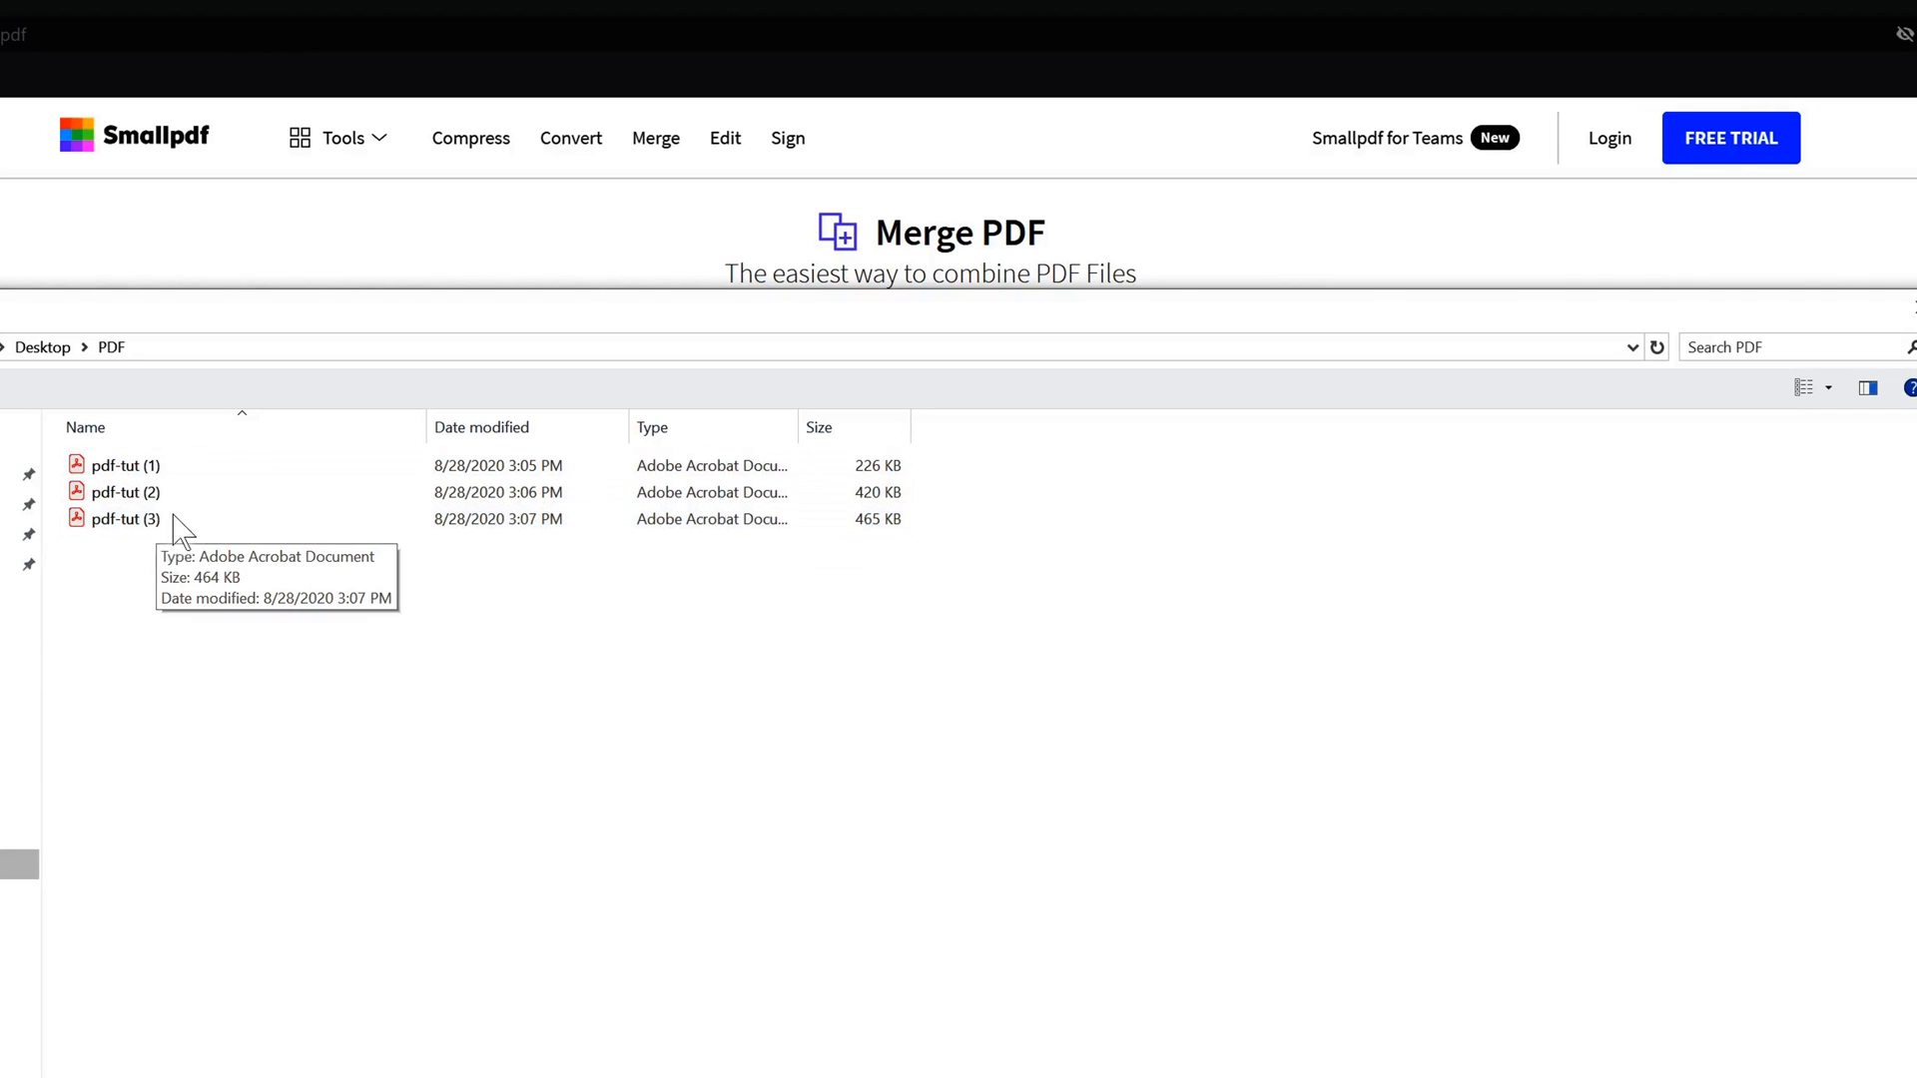
pyautogui.moveTo(168, 692)
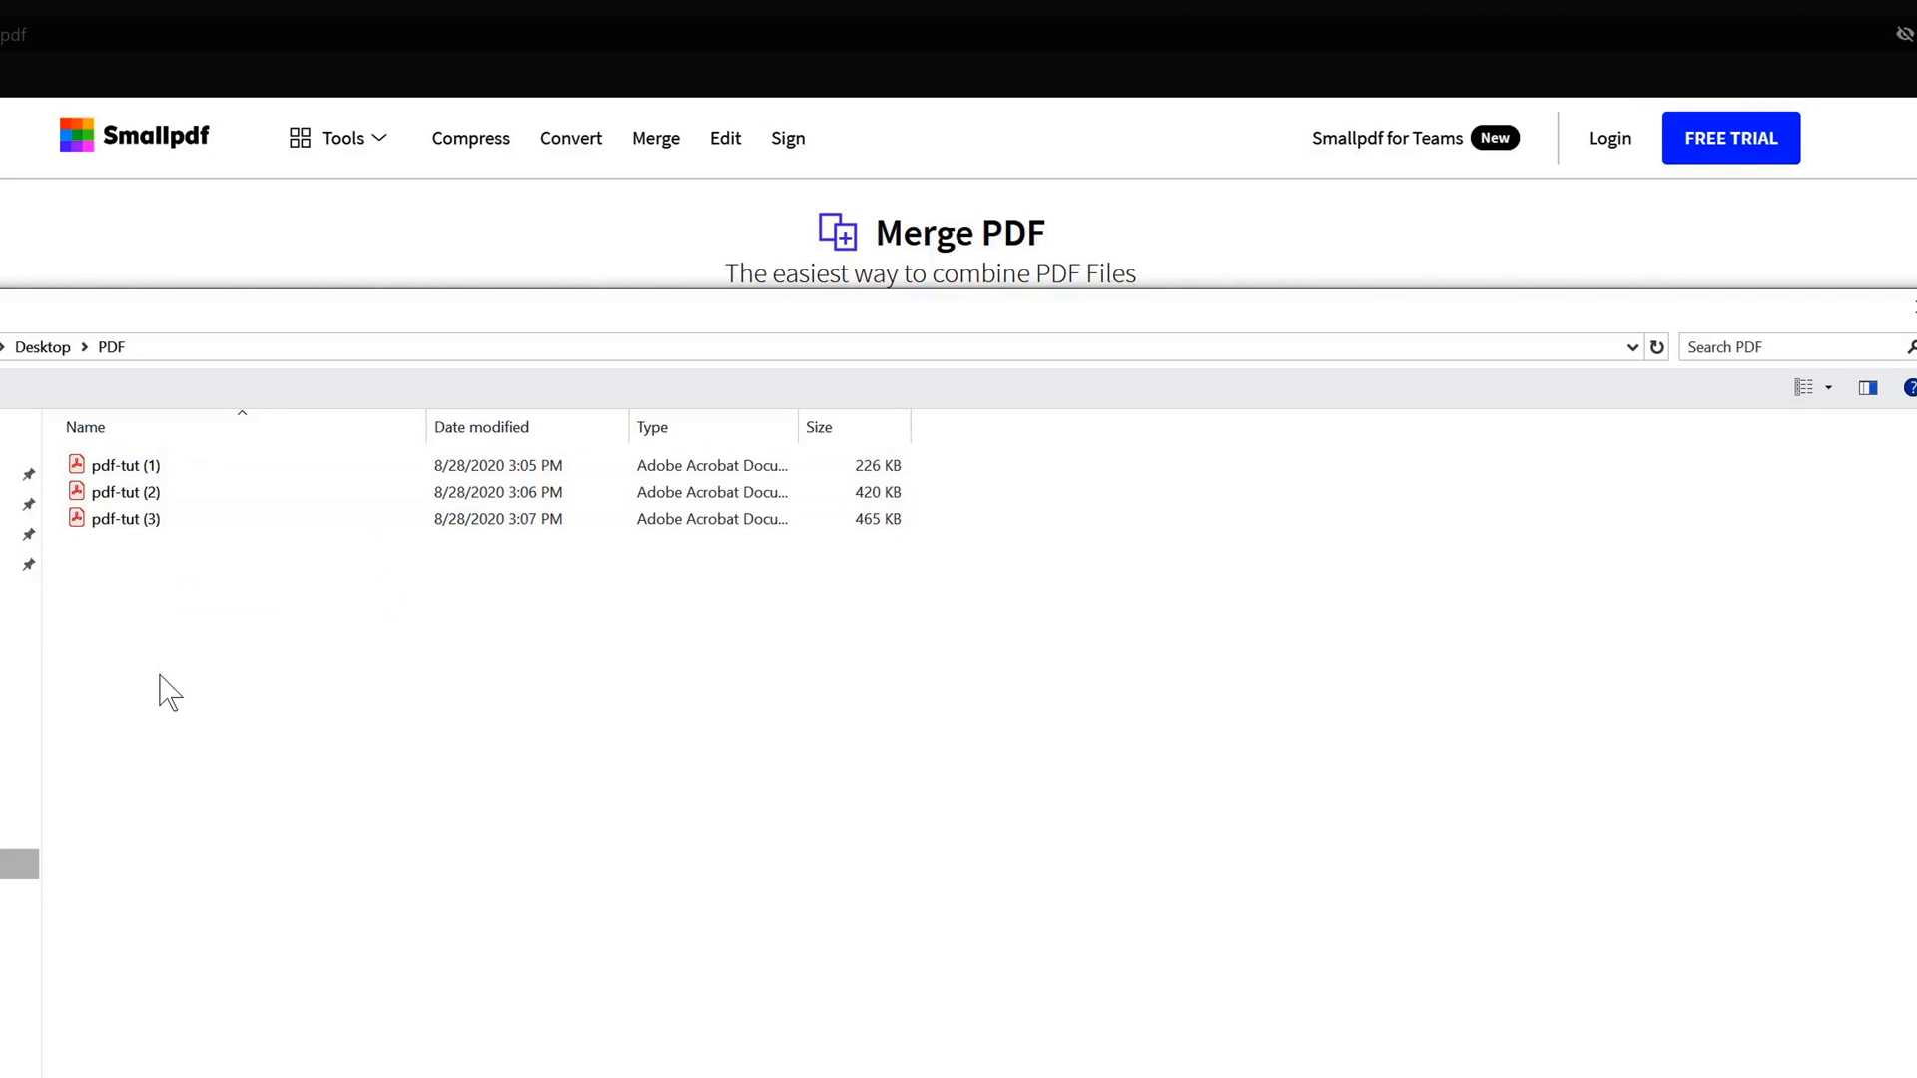
pyautogui.moveTo(156, 978)
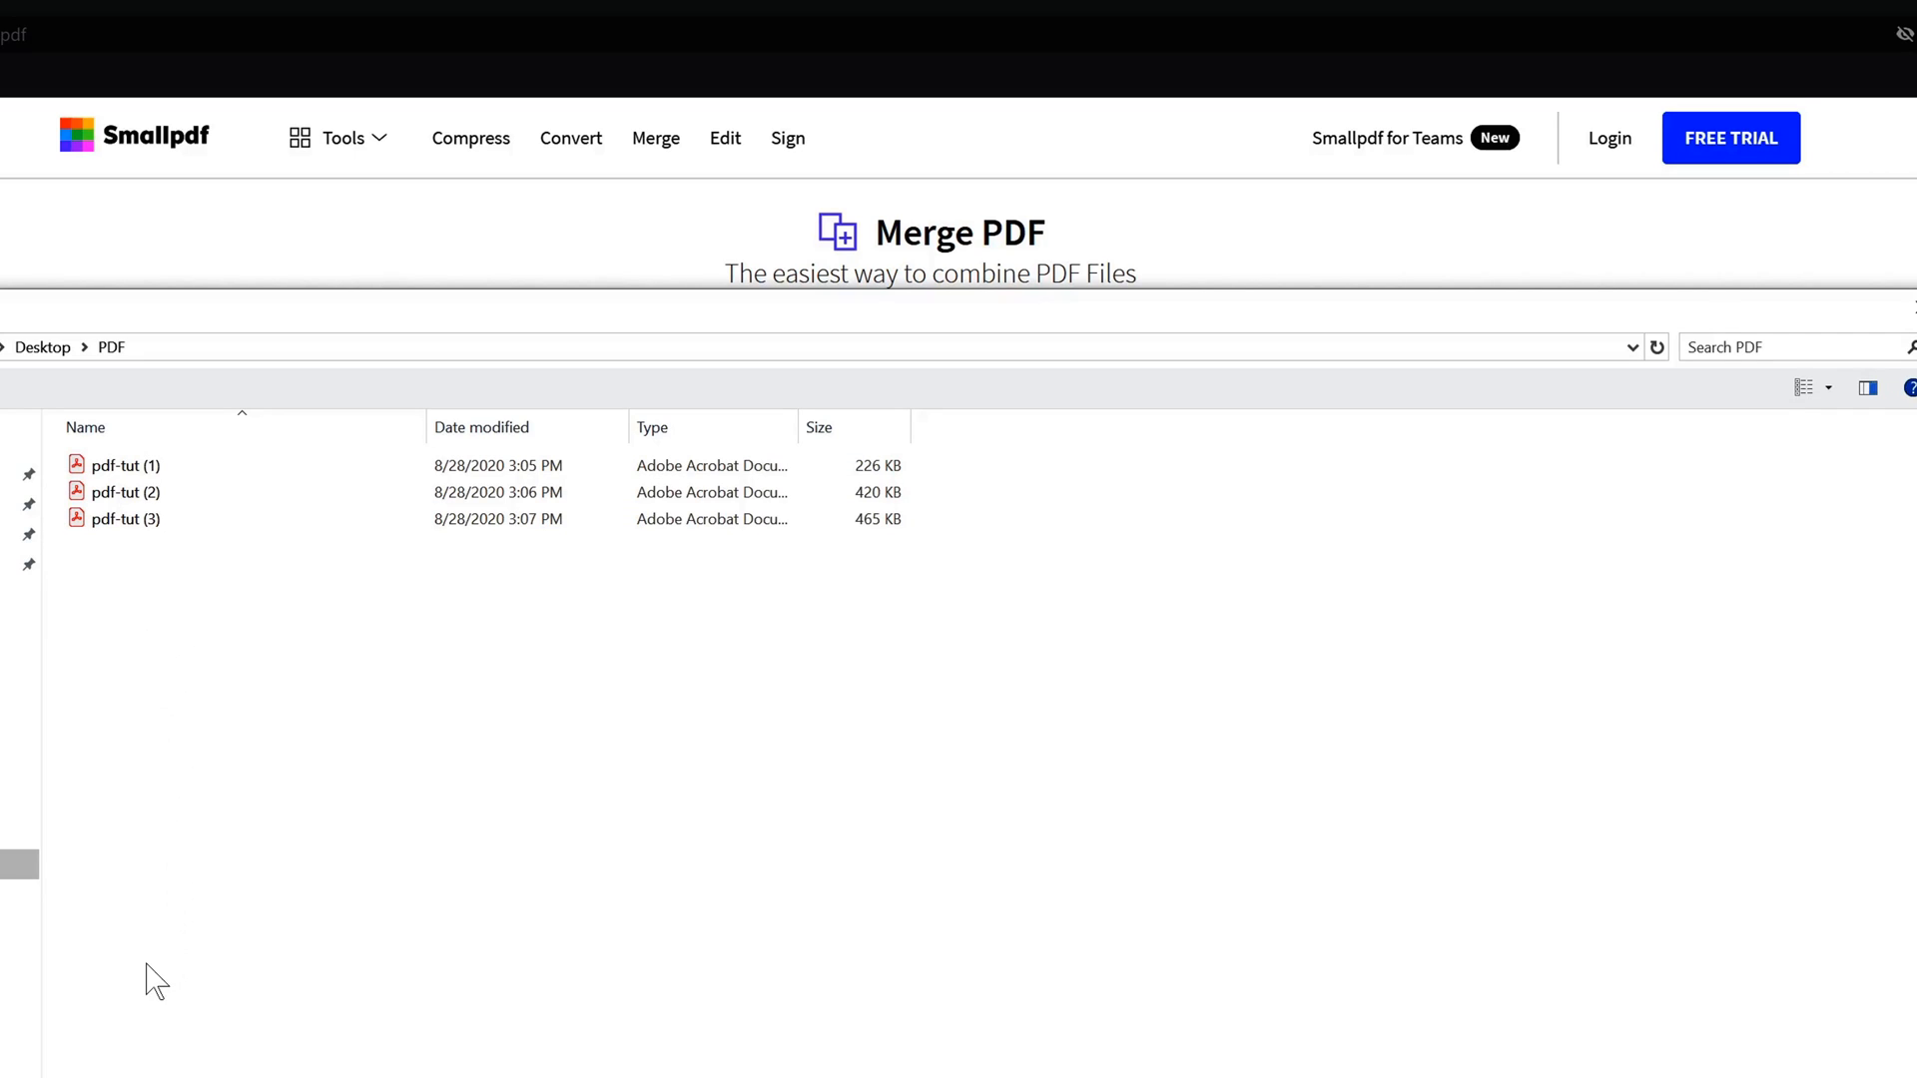
pyautogui.moveTo(233, 916)
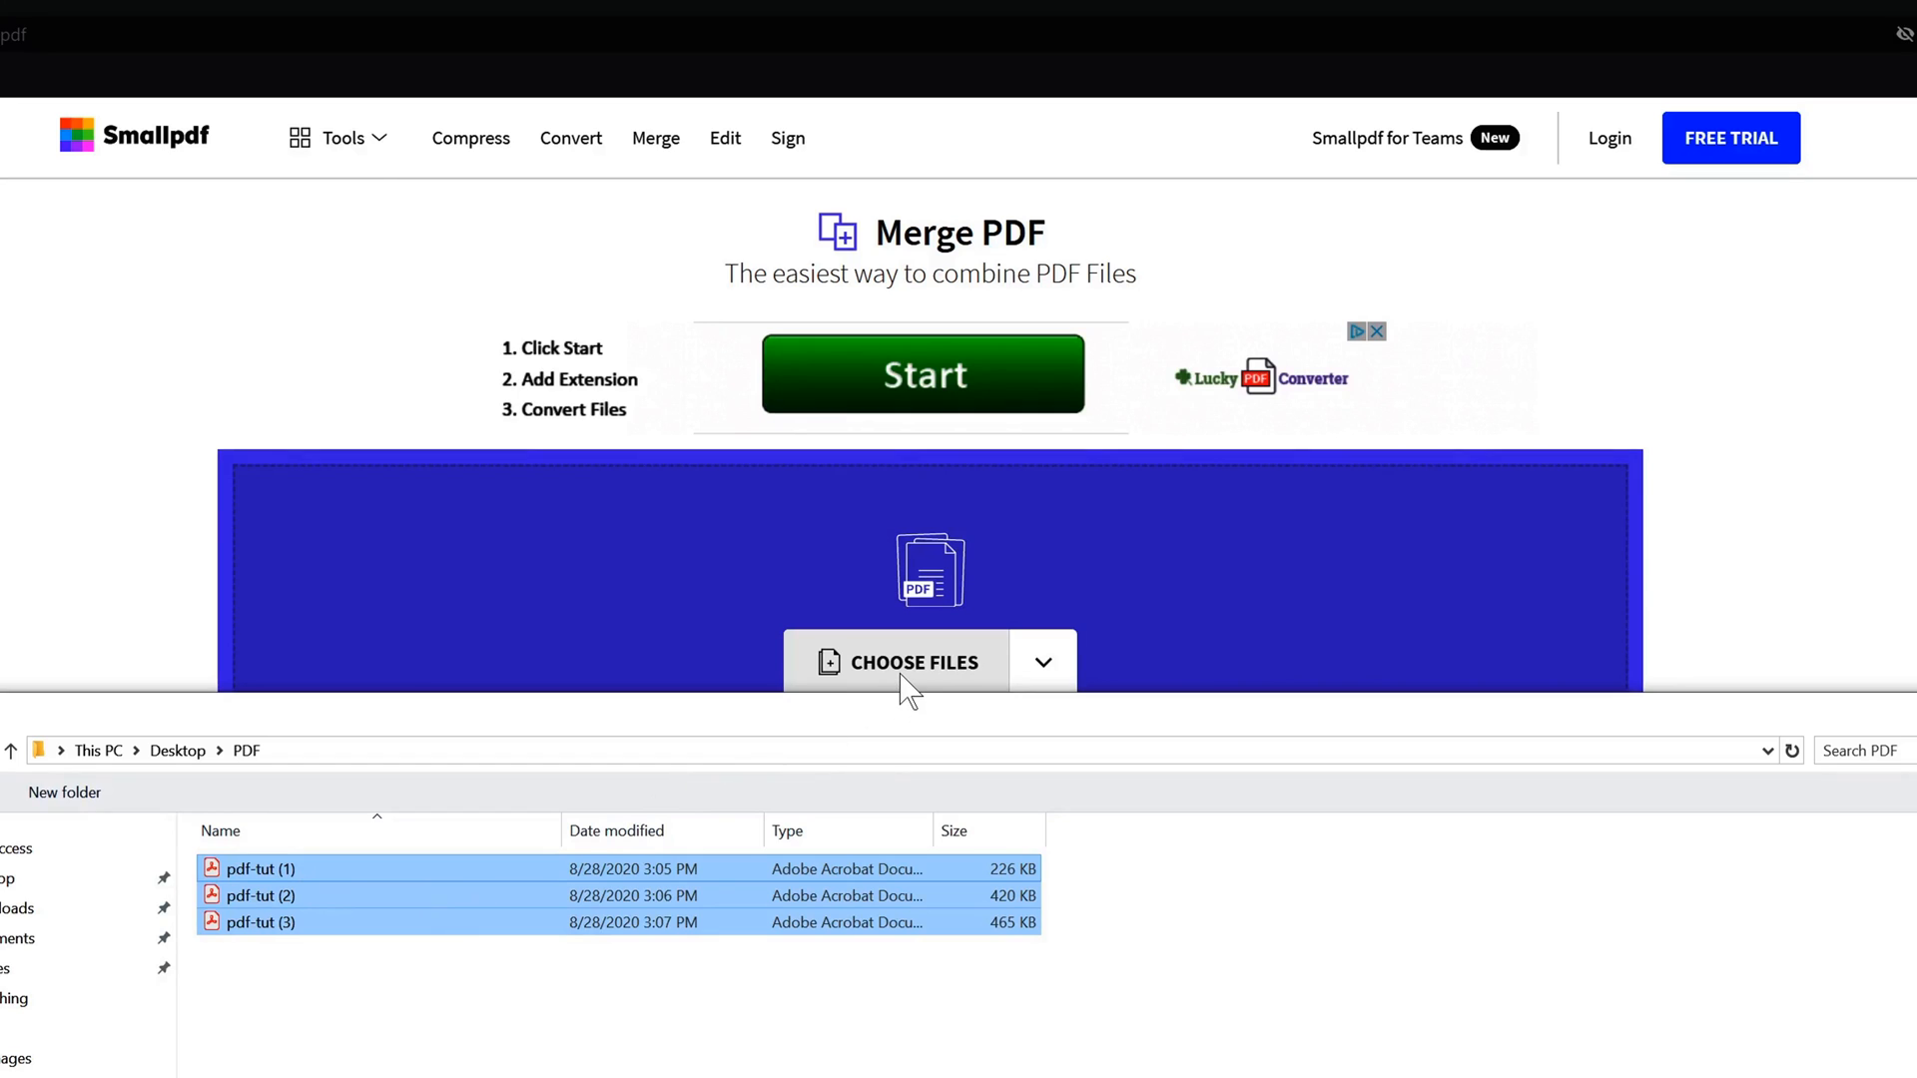
pyautogui.click(899, 661)
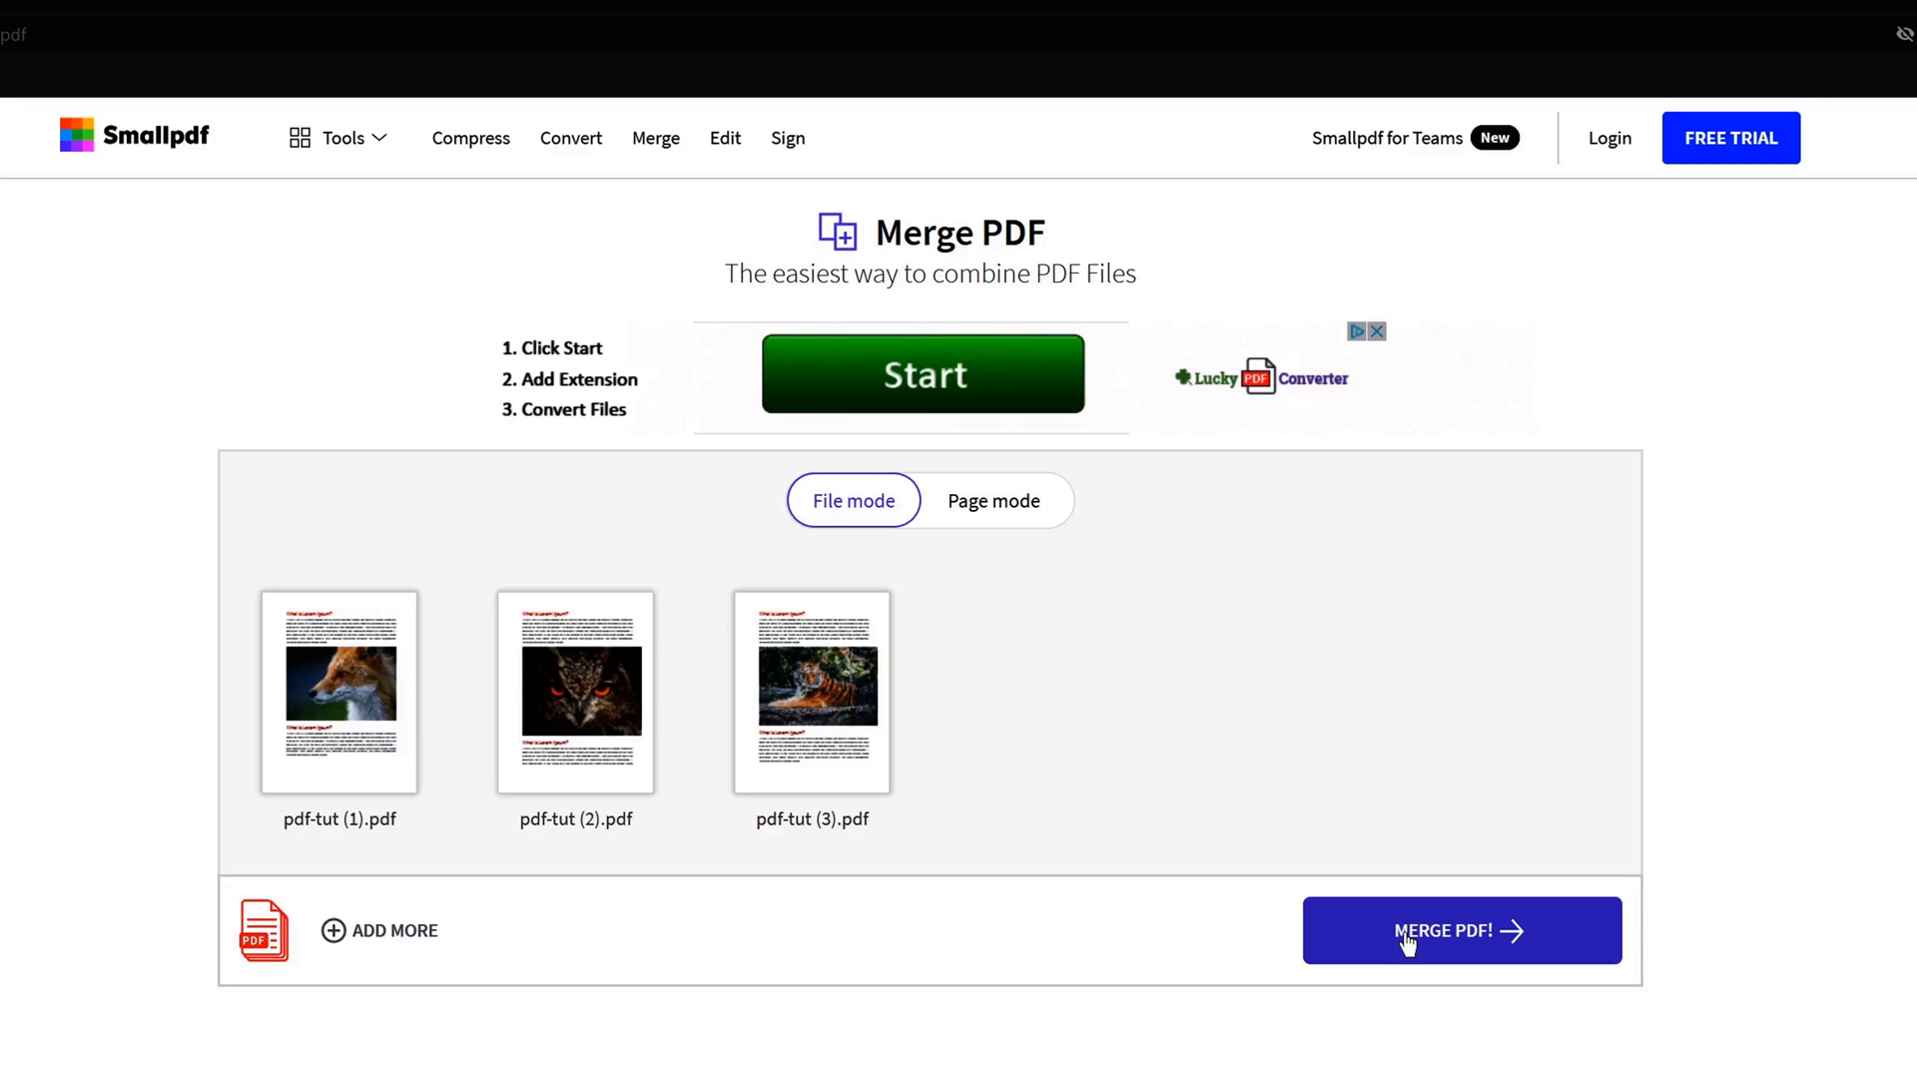
pyautogui.moveTo(1412, 951)
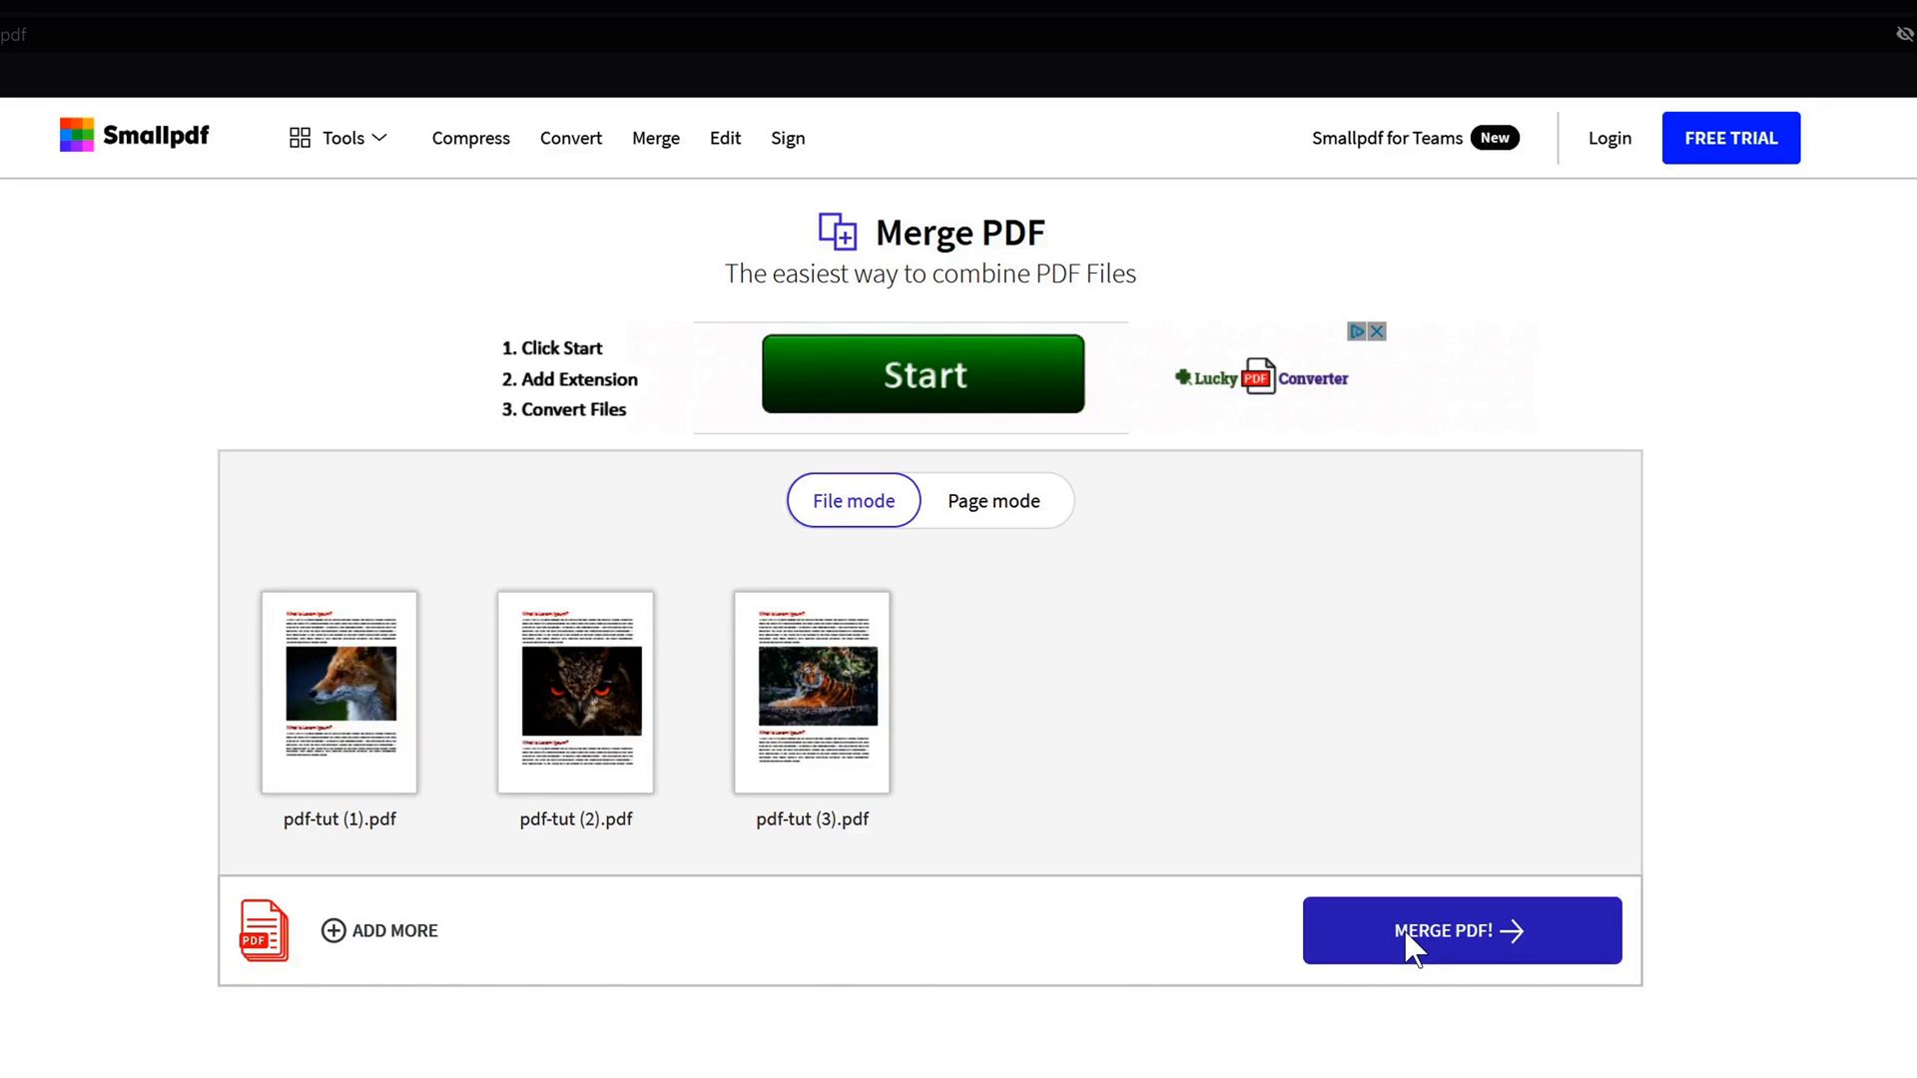
# Merge the three uploaded PDFs into pdf-tut (1)-merged.pdf
pyautogui.click(1460, 931)
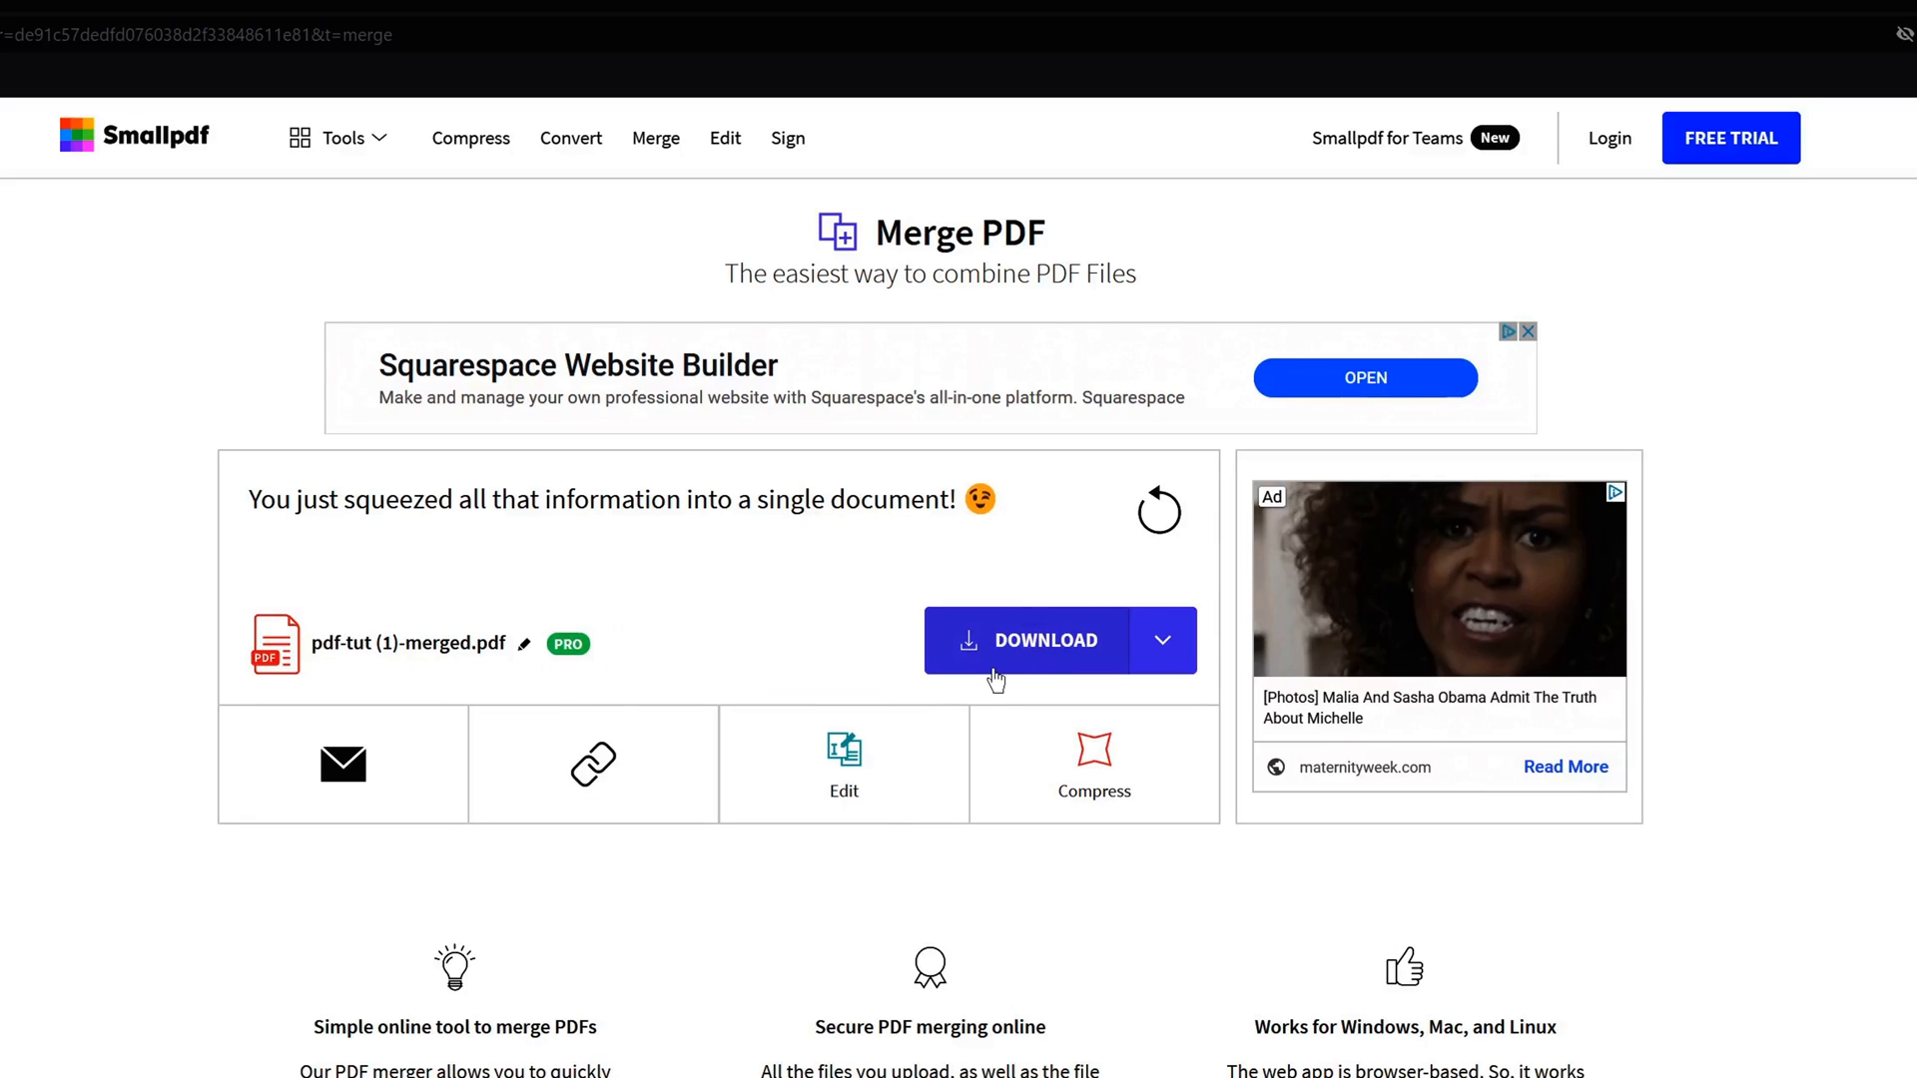
pyautogui.moveTo(1036, 638)
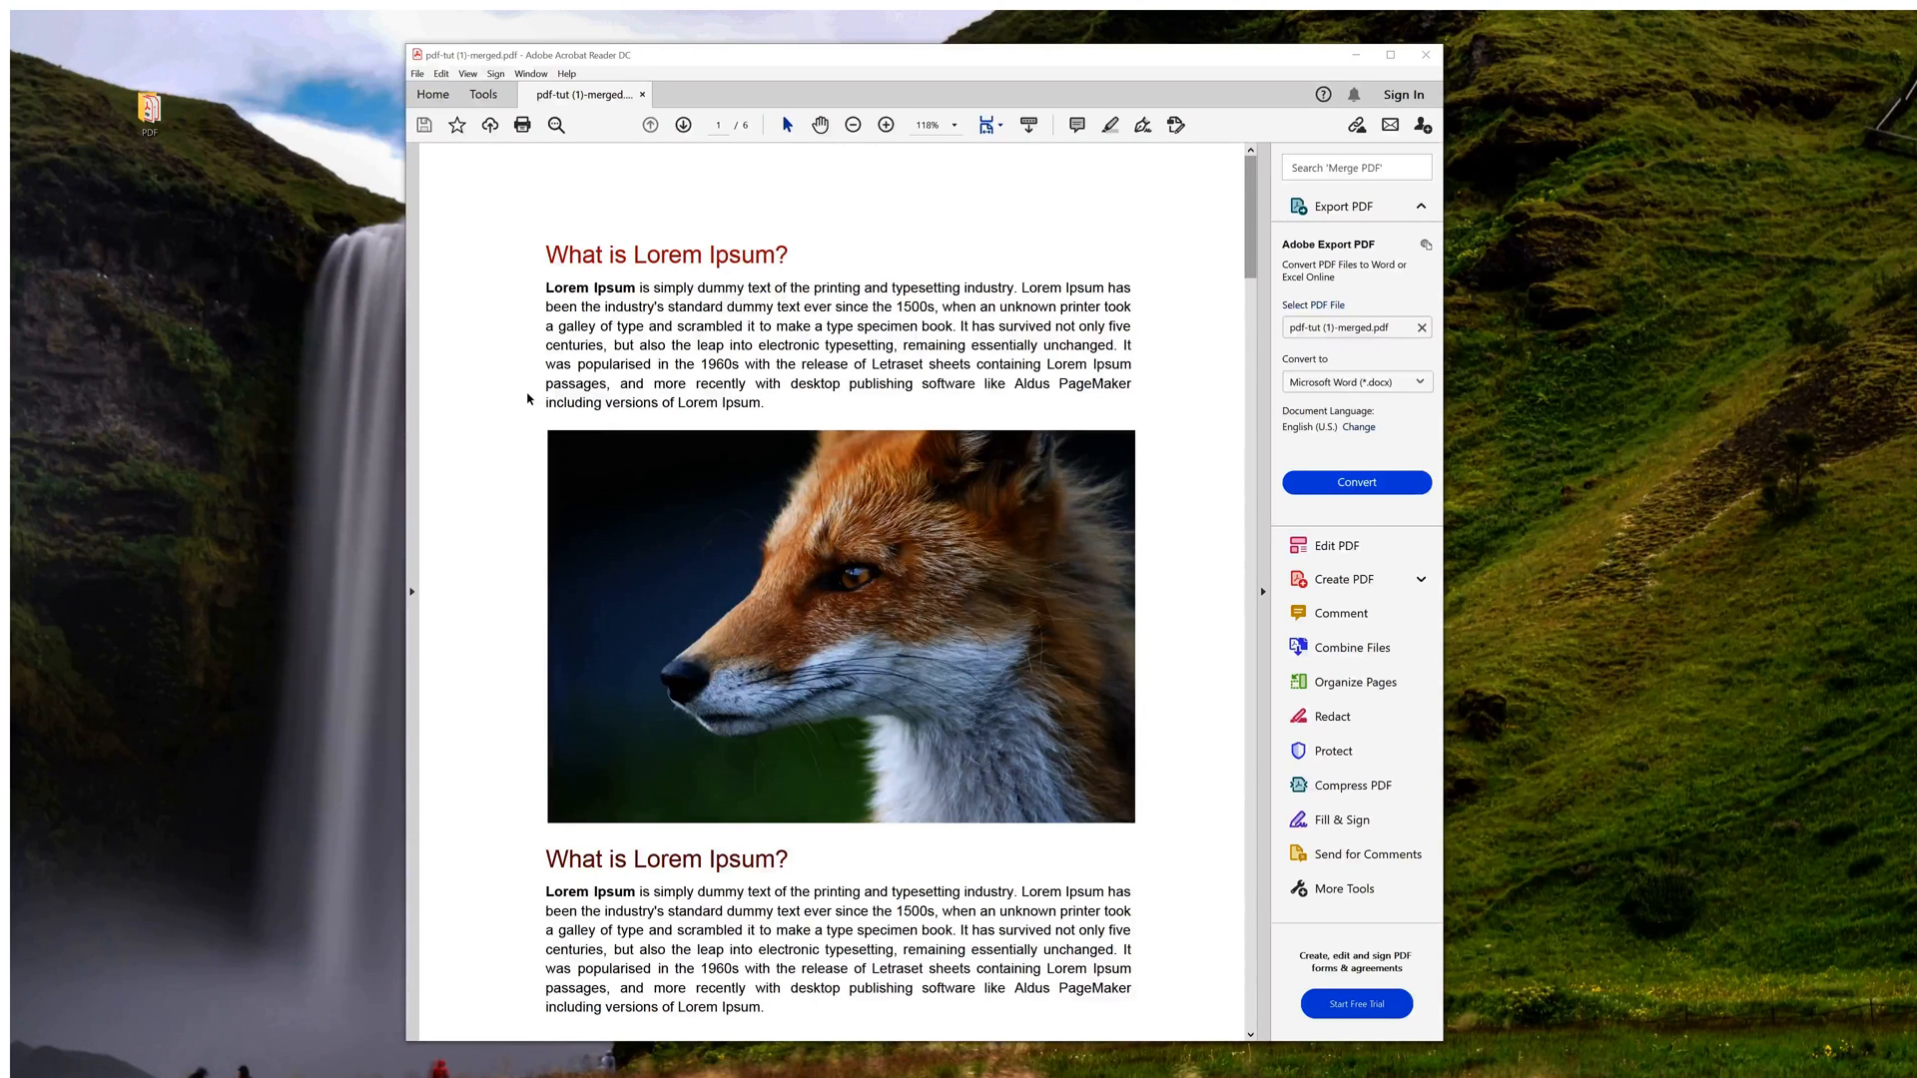
pyautogui.scroll(-3)
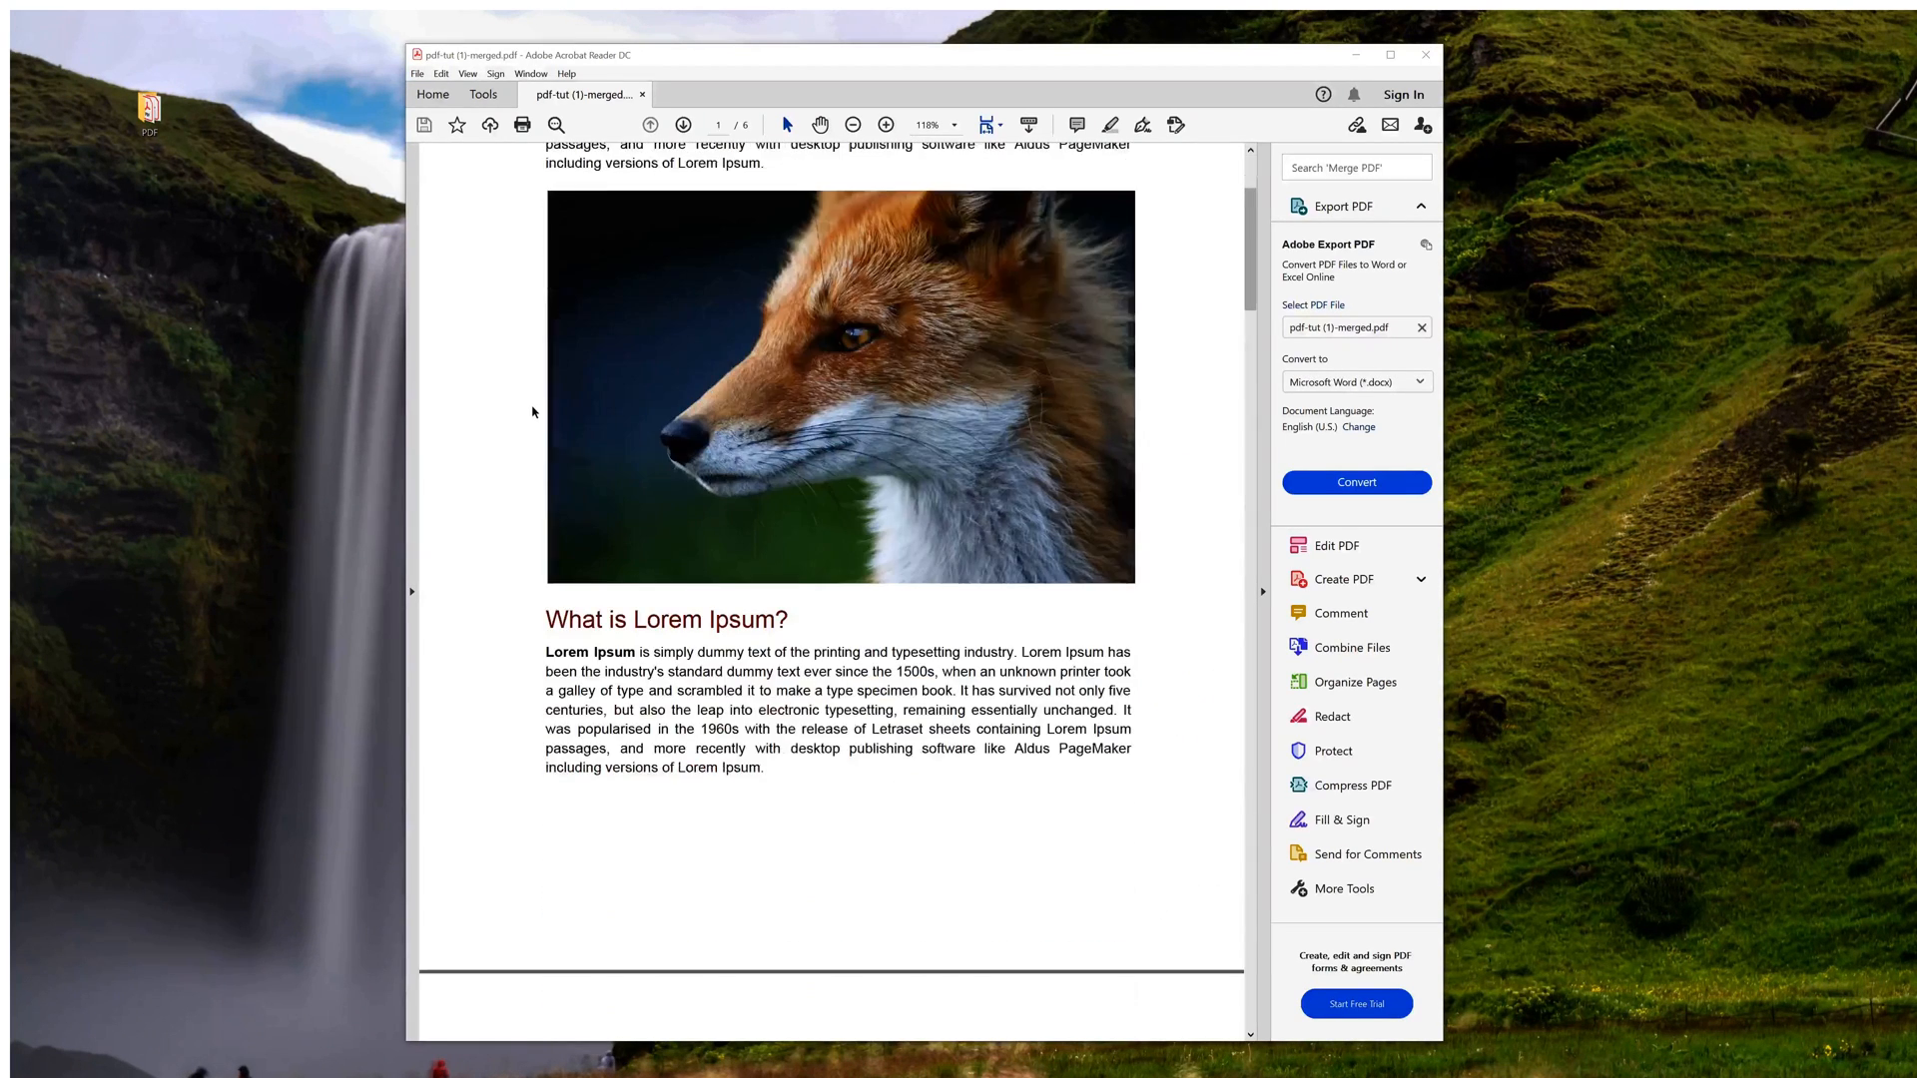
pyautogui.scroll(-3)
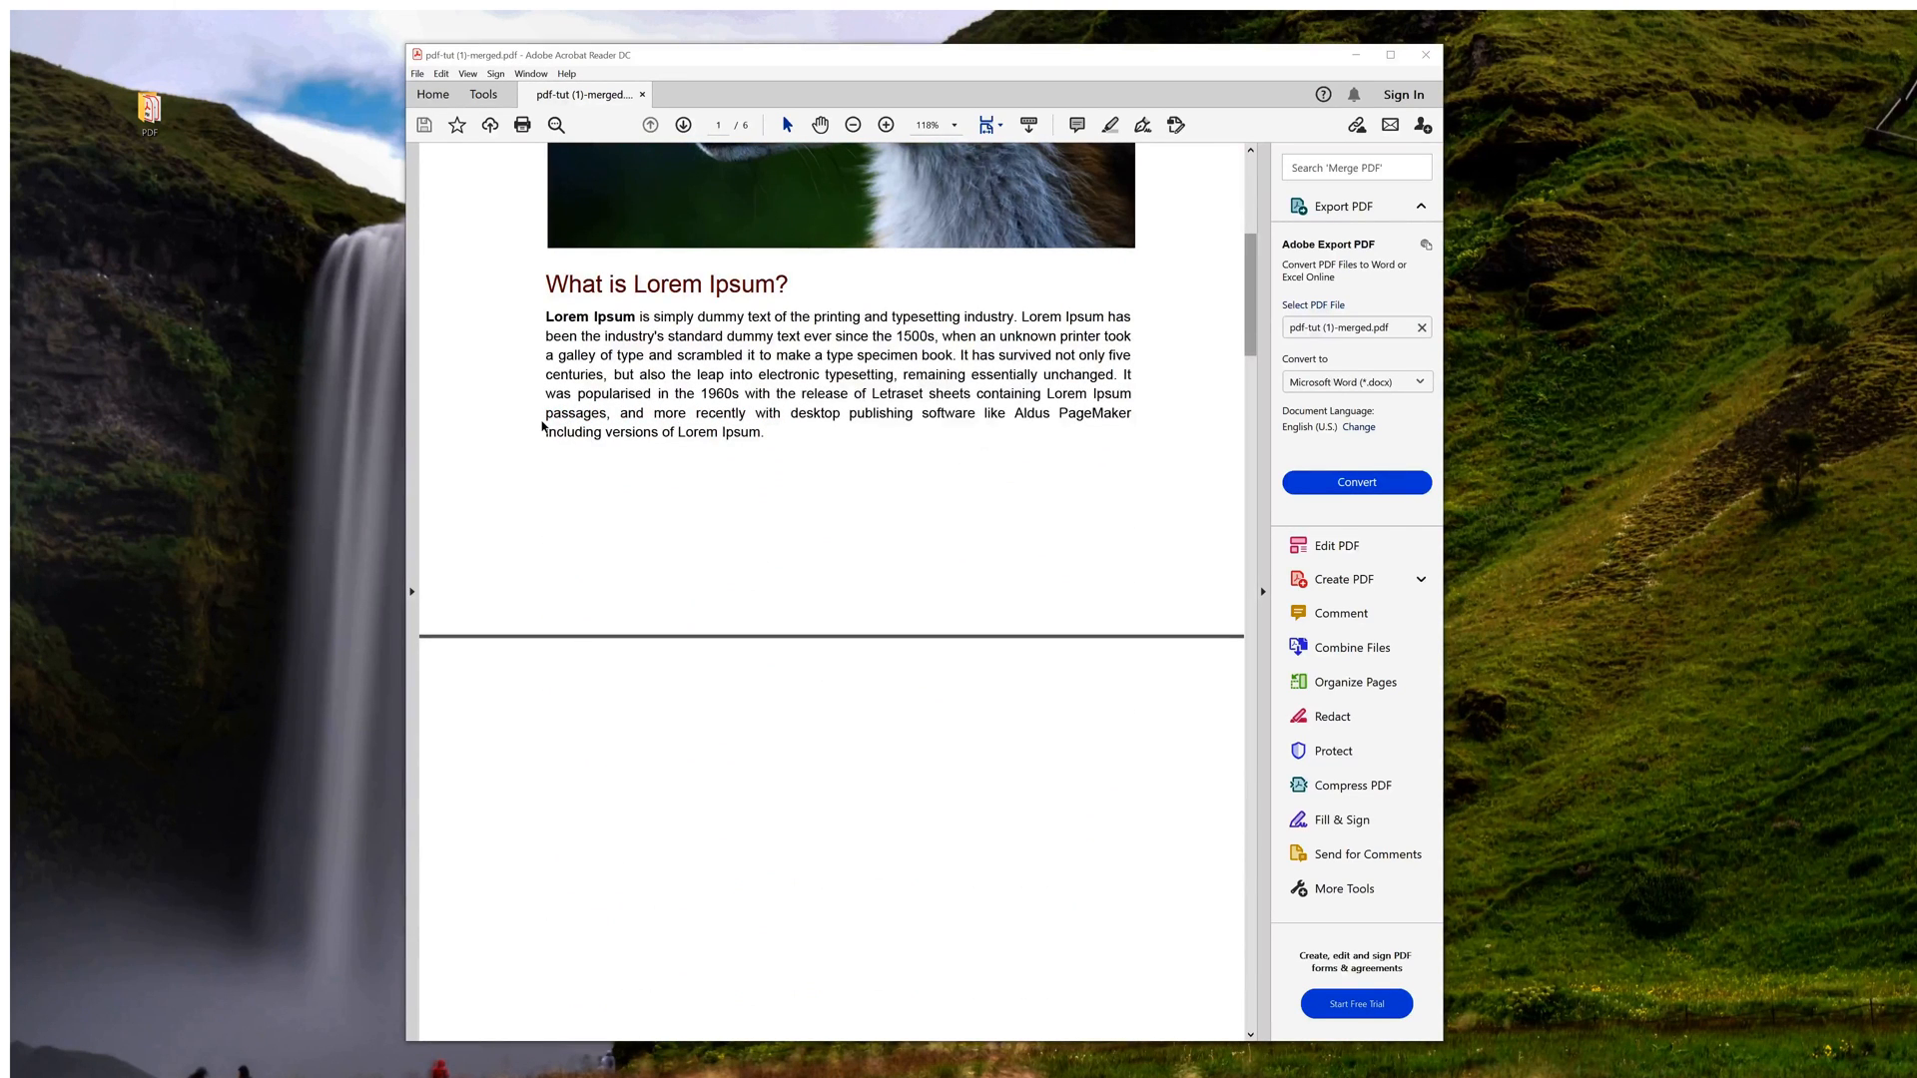
pyautogui.scroll(-3)
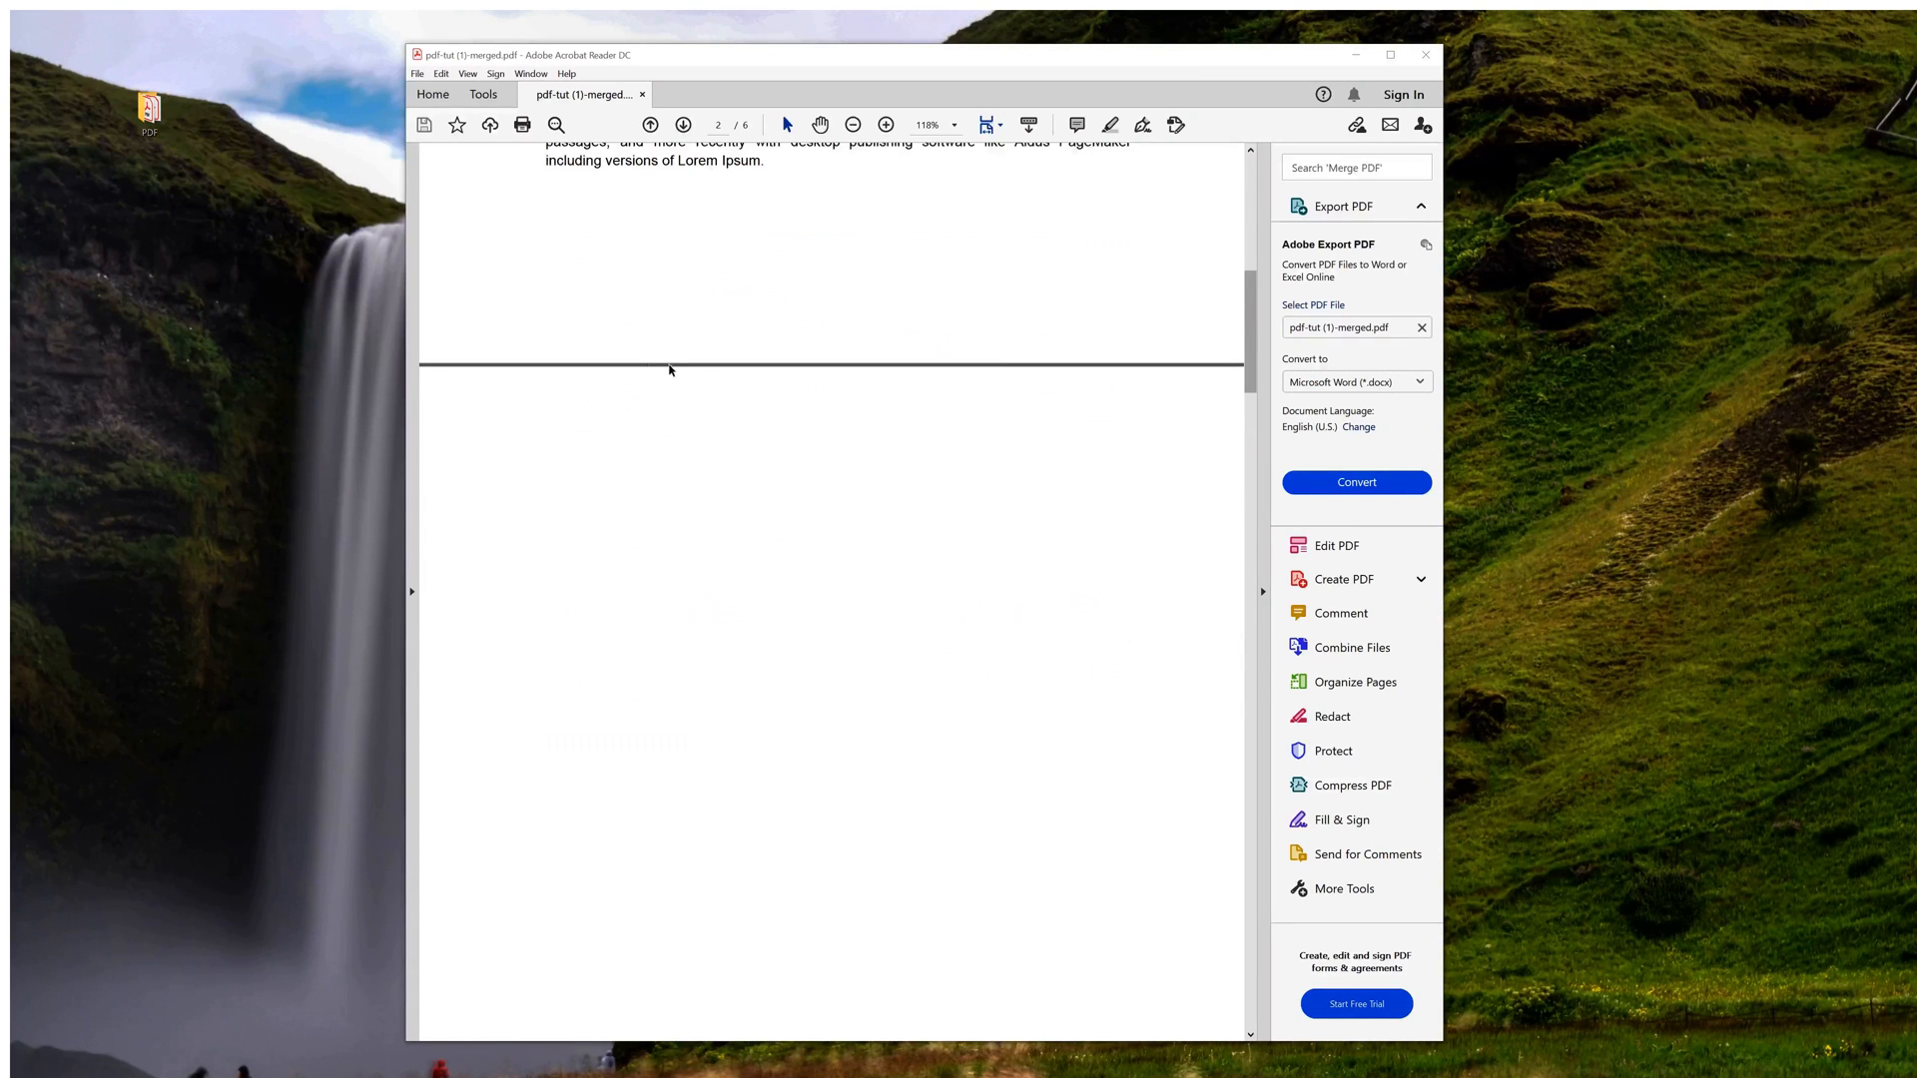
pyautogui.scroll(-3)
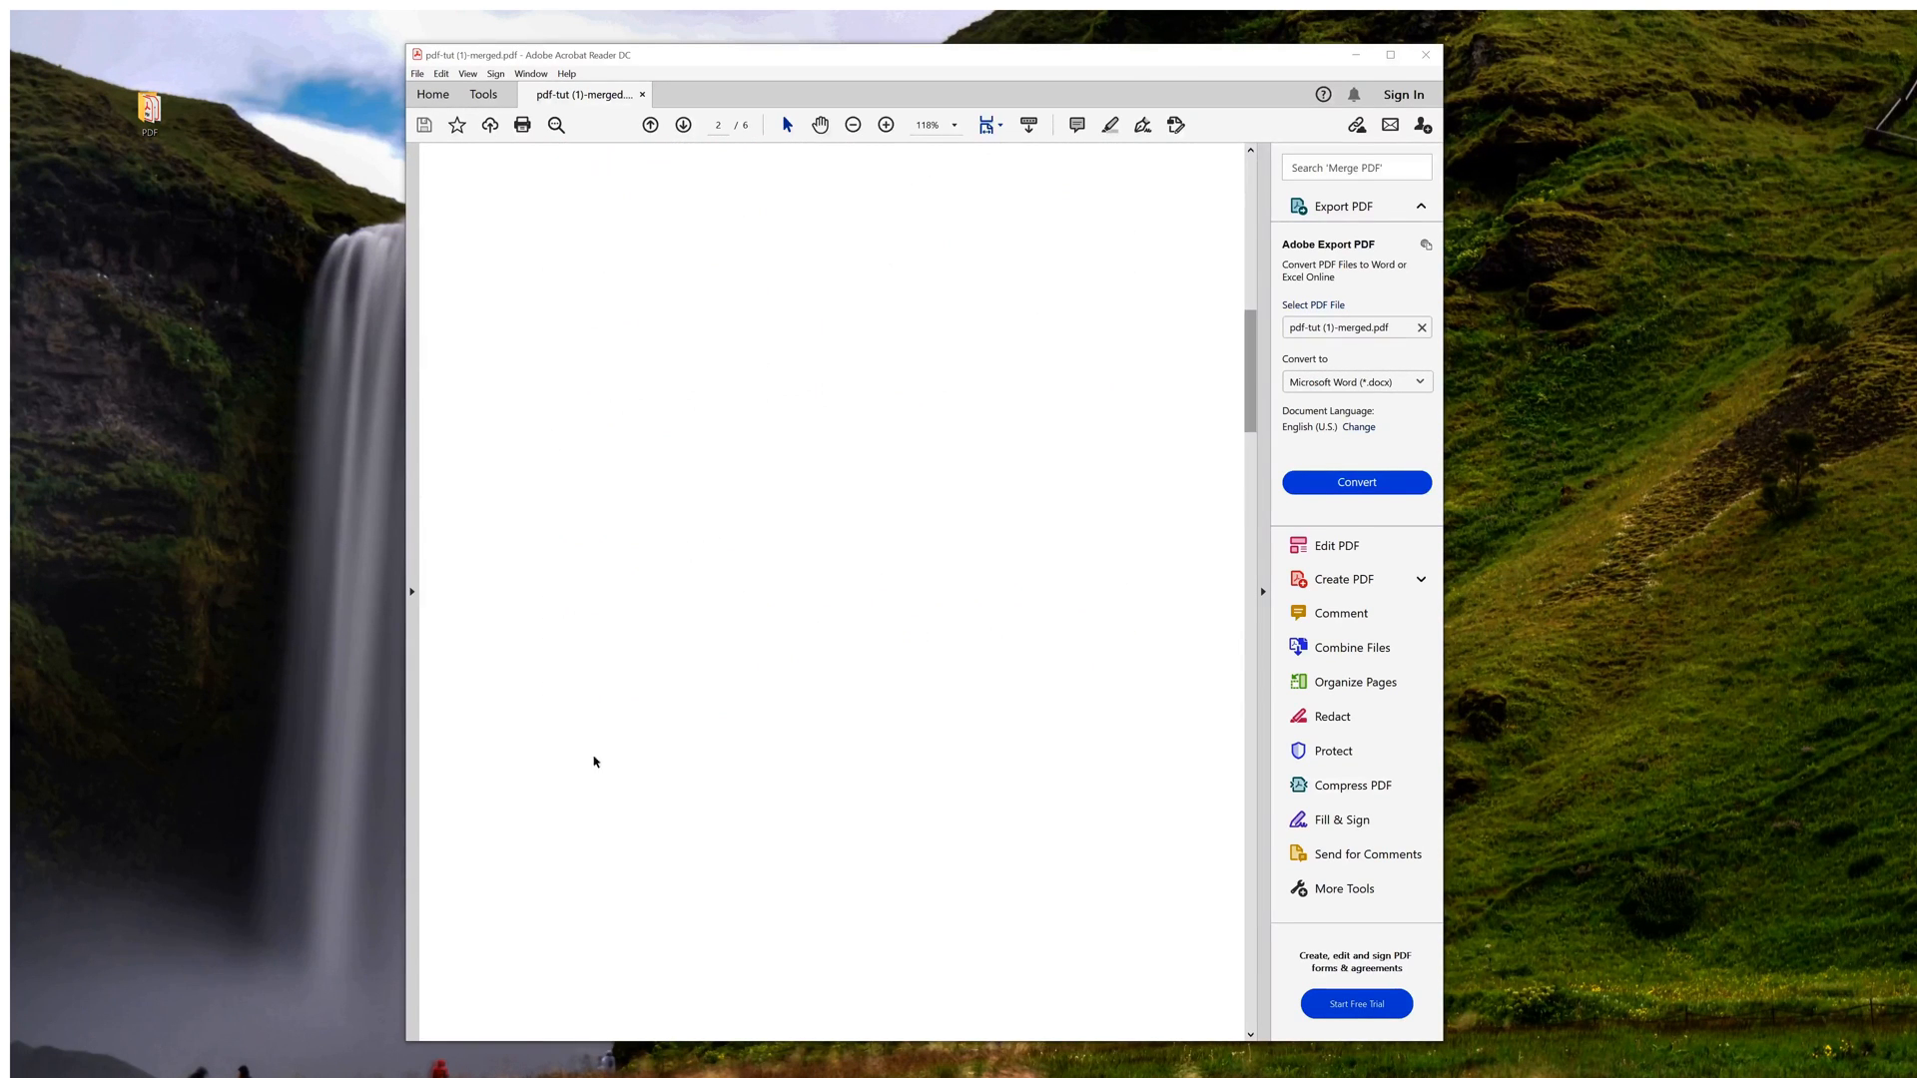
pyautogui.moveTo(718, 591)
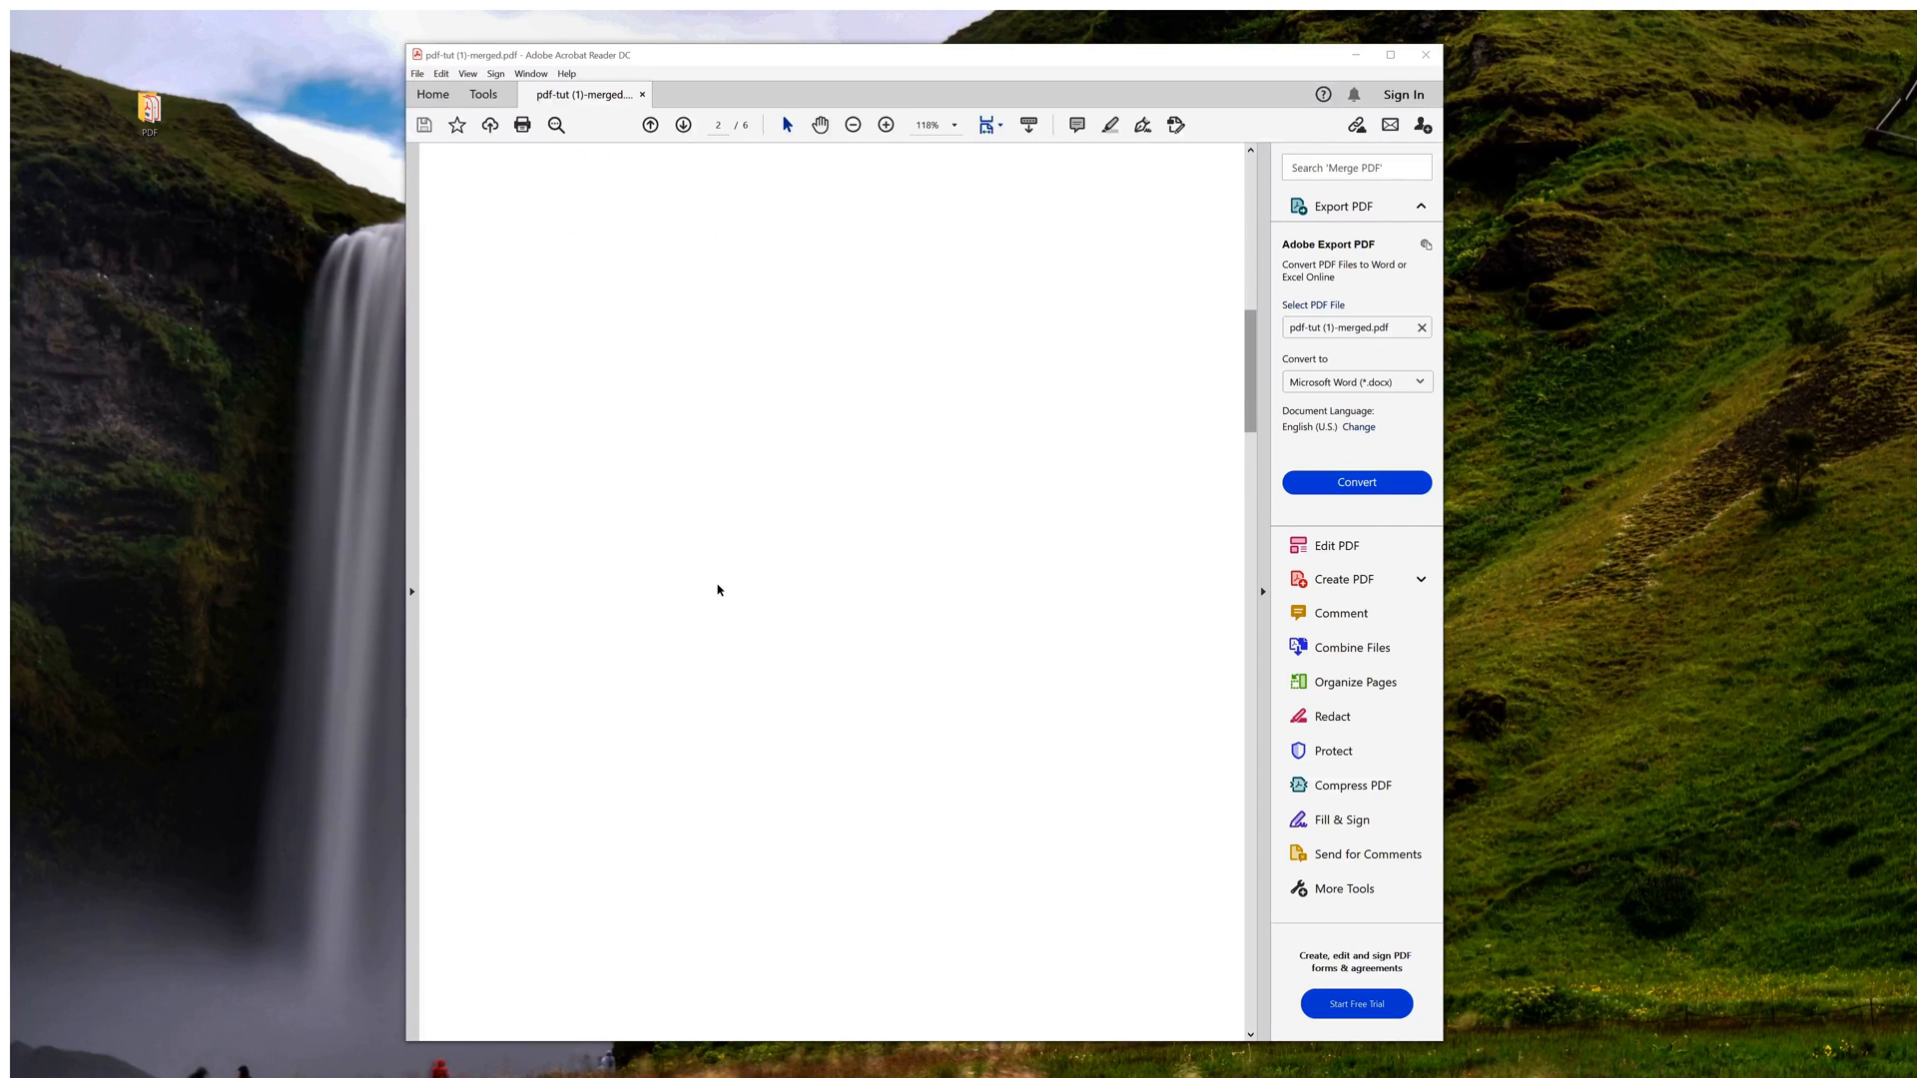
pyautogui.scroll(-3)
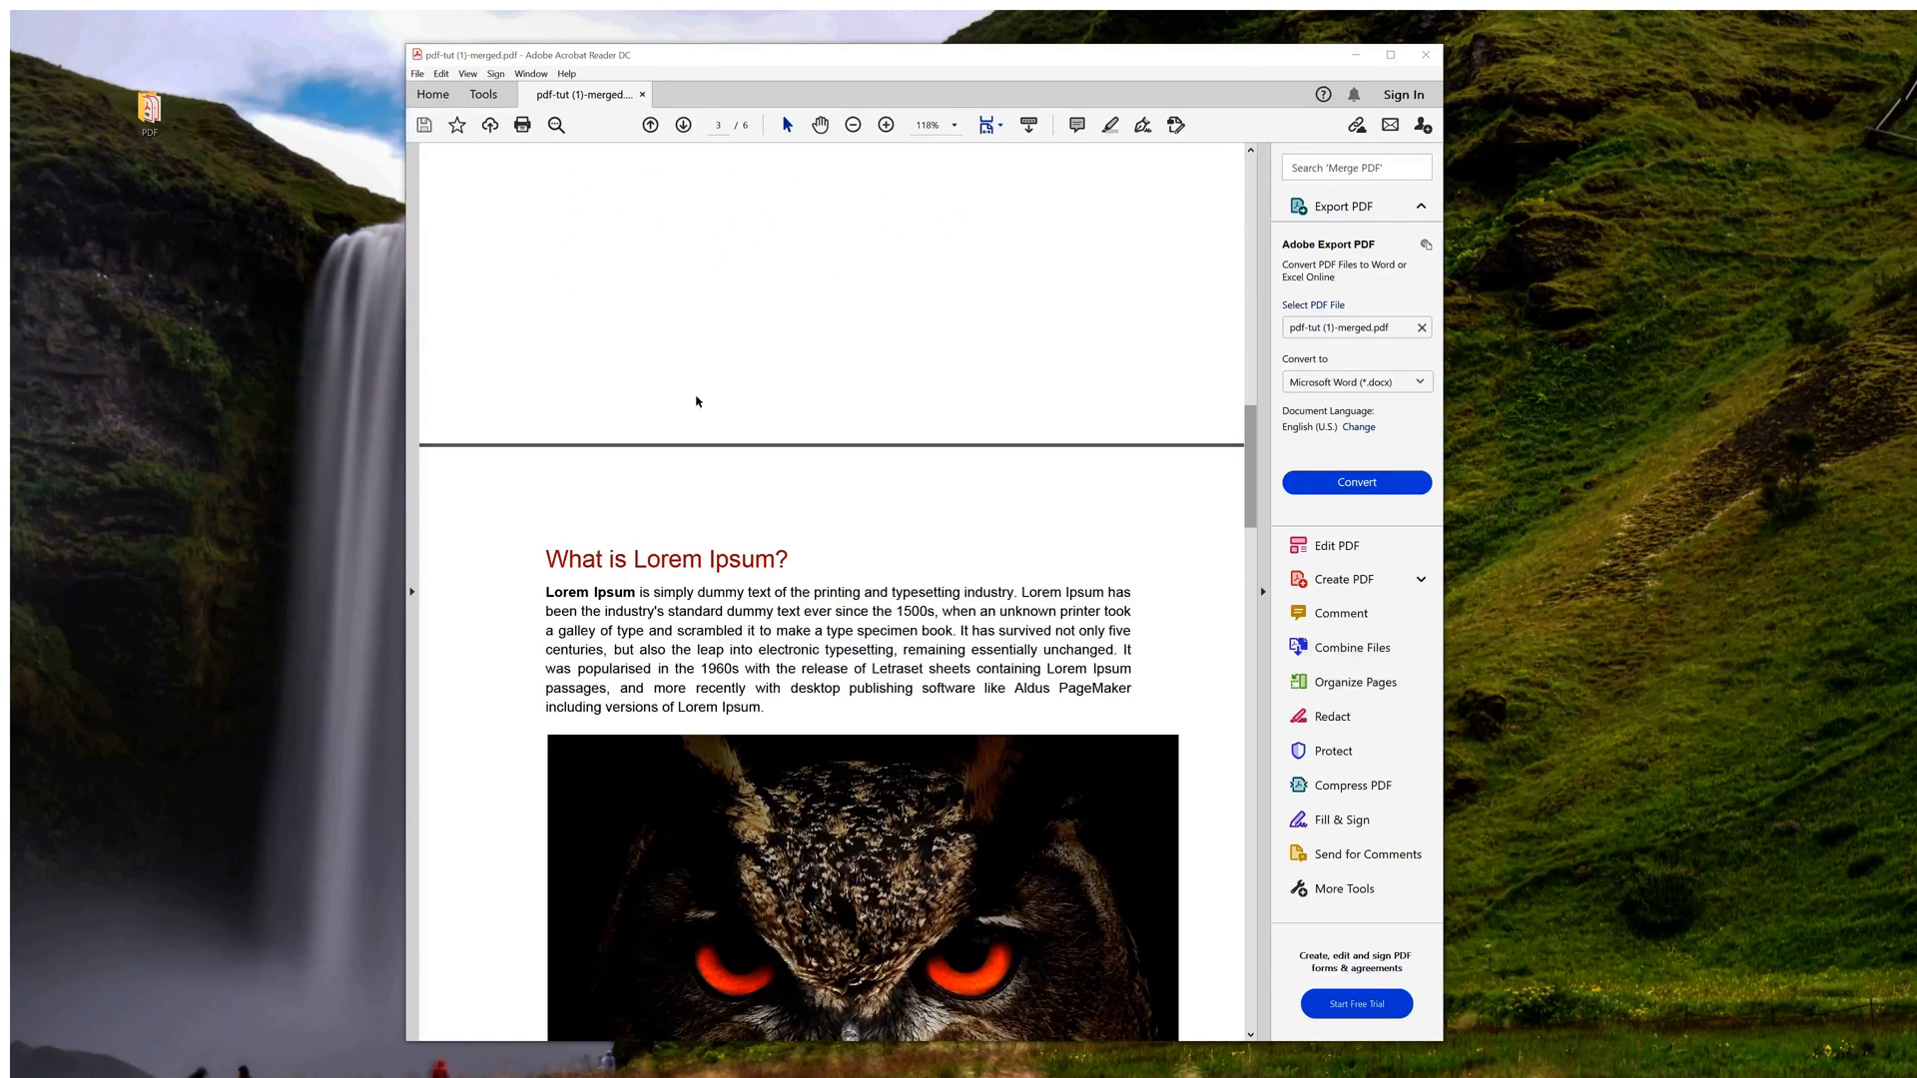
pyautogui.moveTo(779, 662)
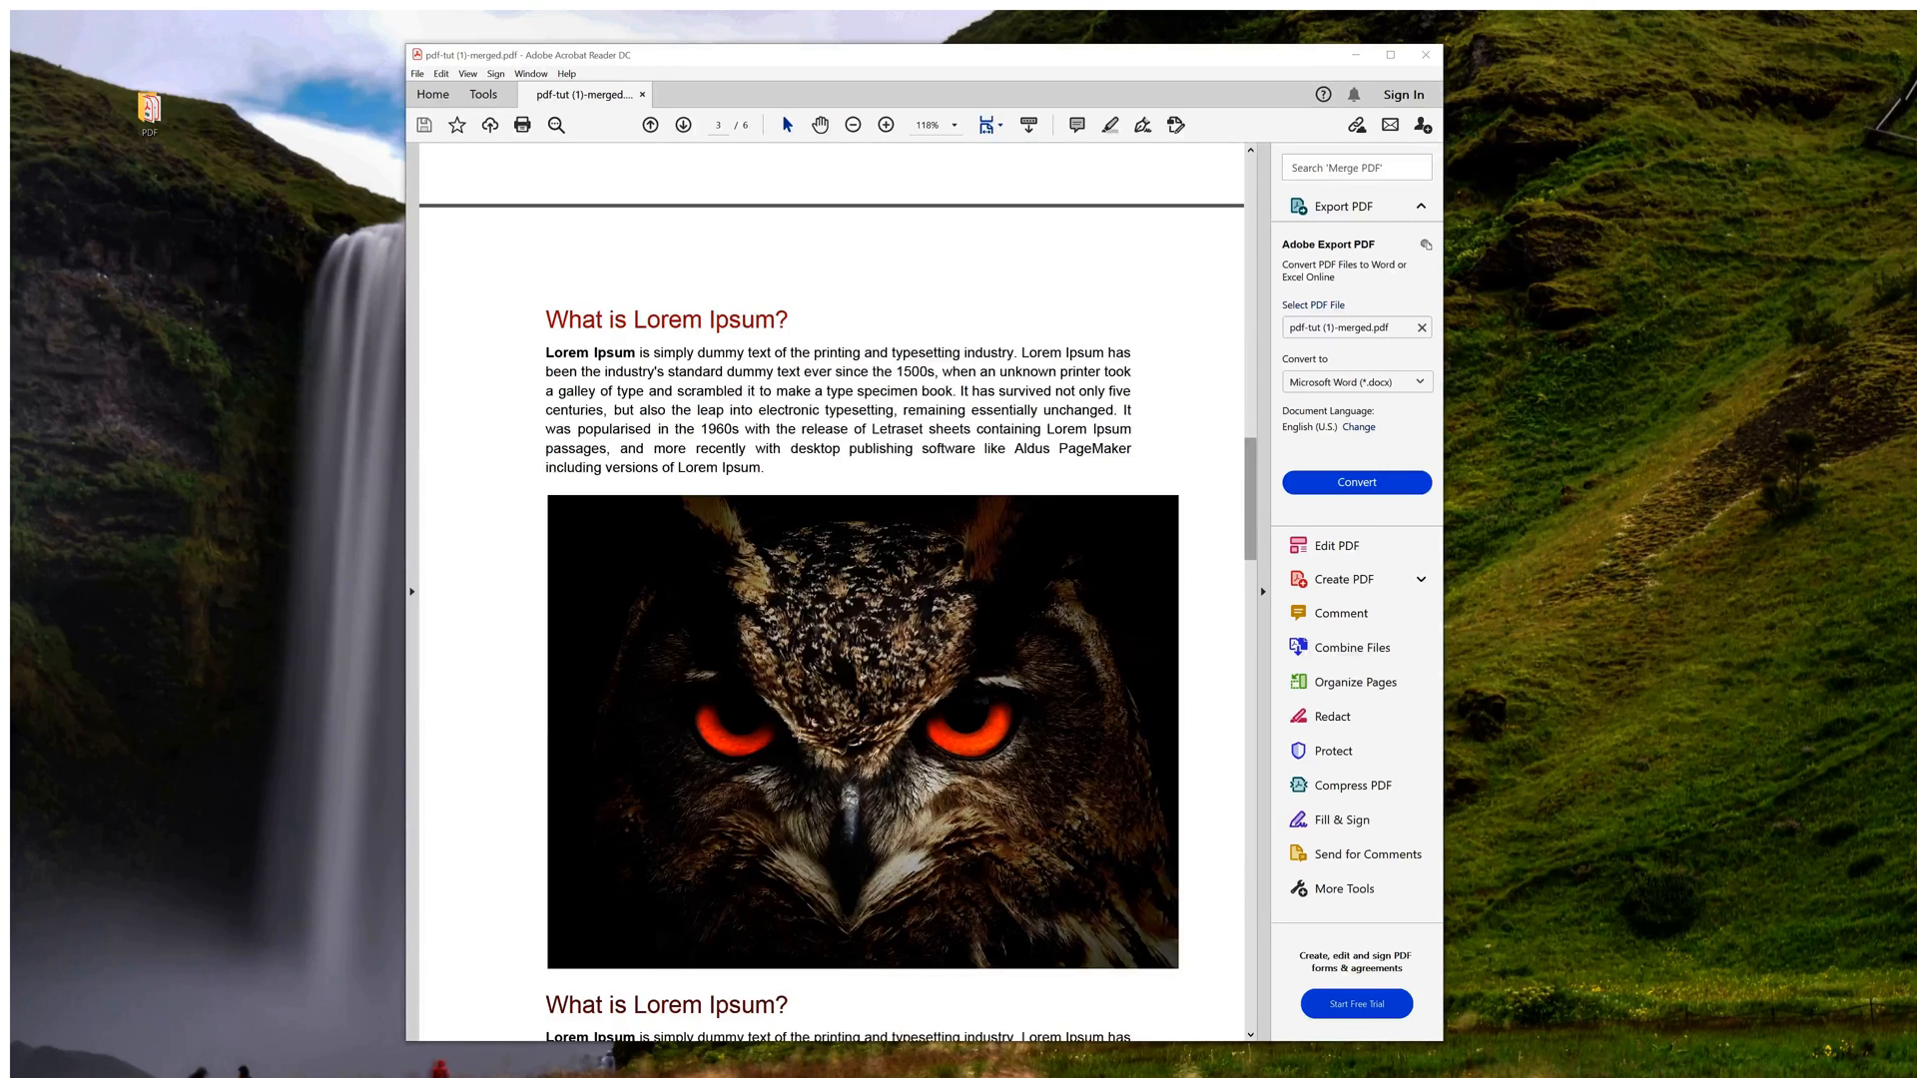
pyautogui.scroll(-3)
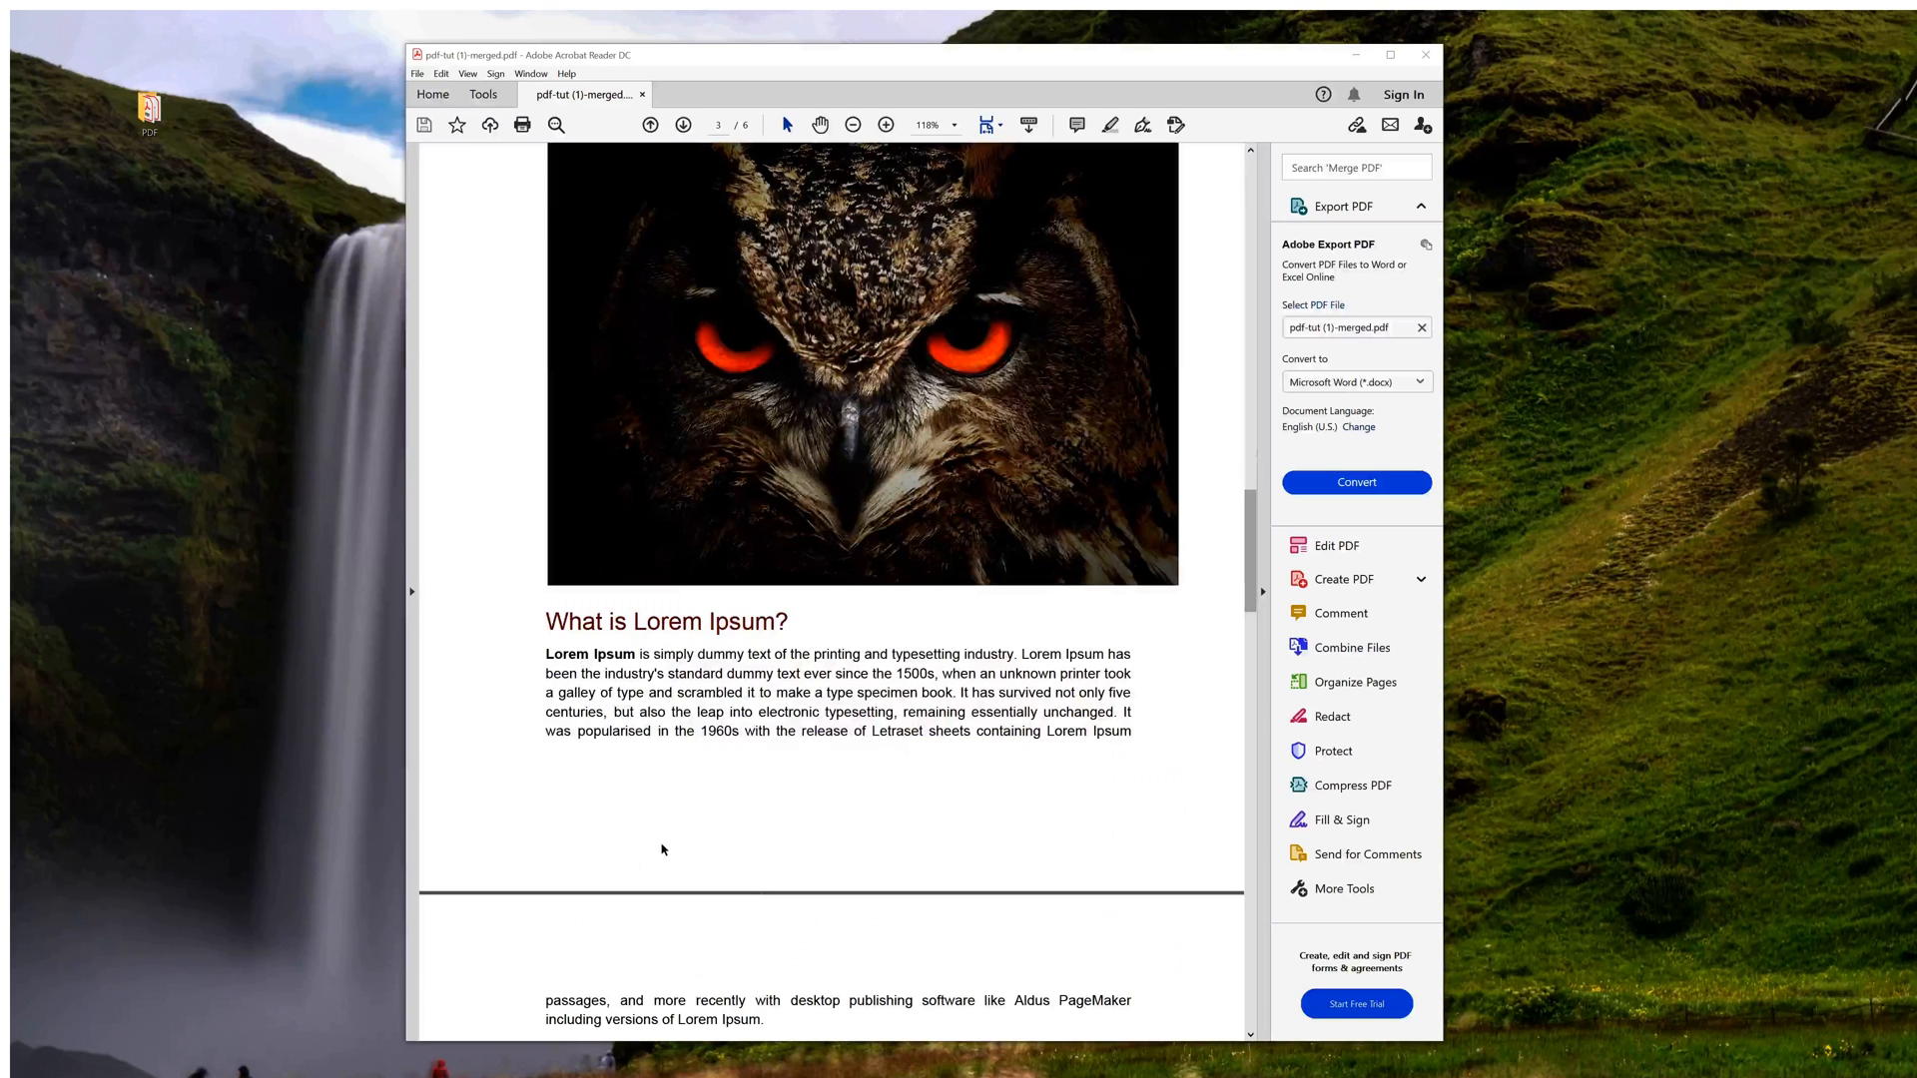
pyautogui.scroll(-3)
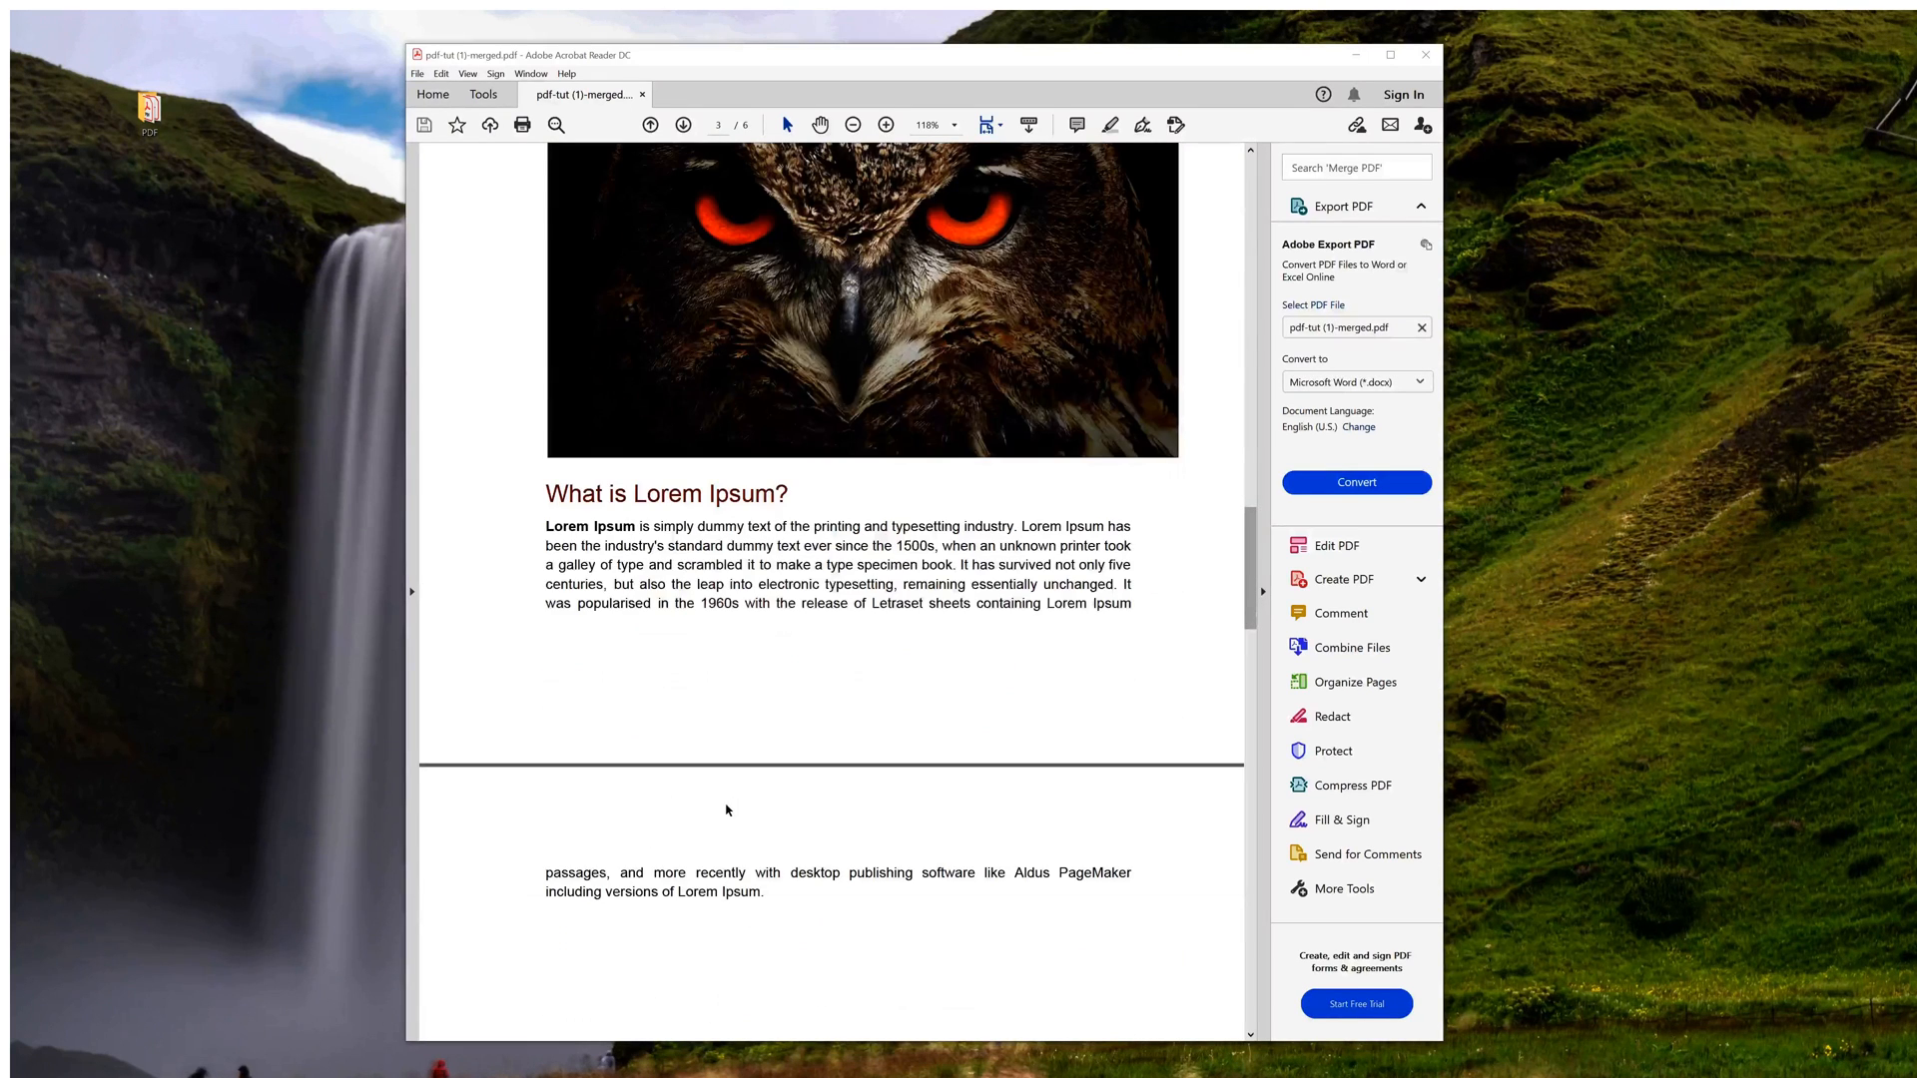